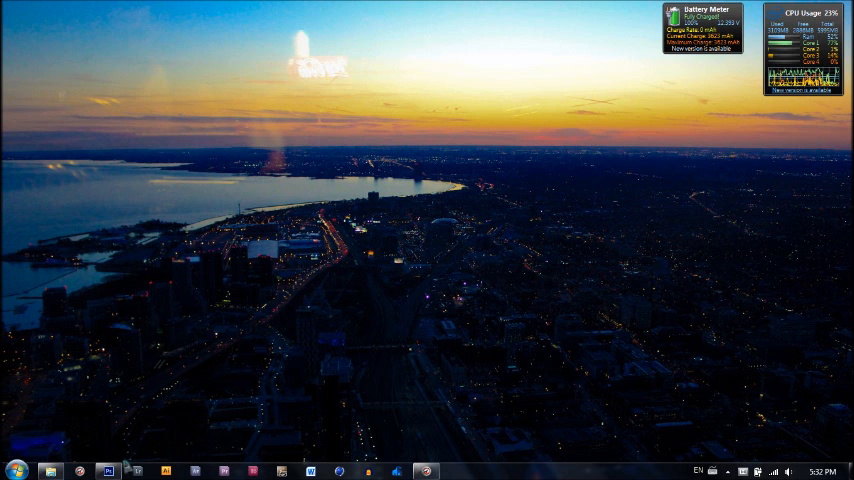
Restore the Photoshop window showing the finished leopard-fur Max document
left_click(108, 470)
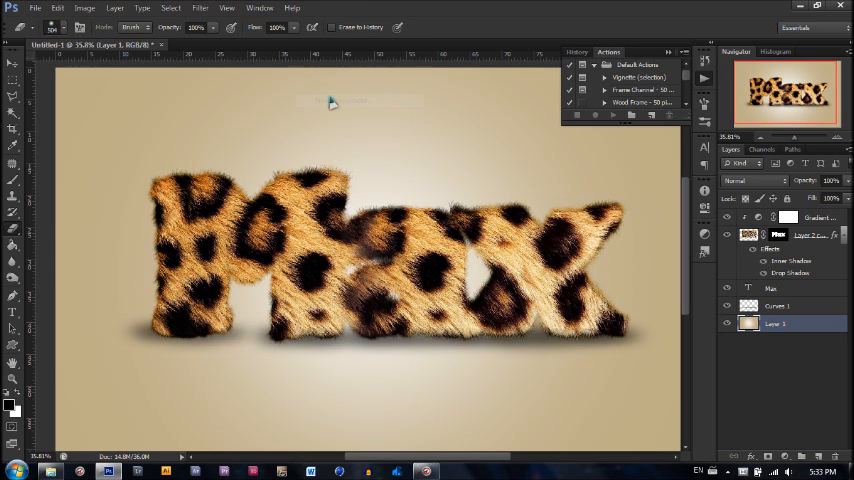
Create a new white 2880 × 1800 pixel document
left_click(35, 8)
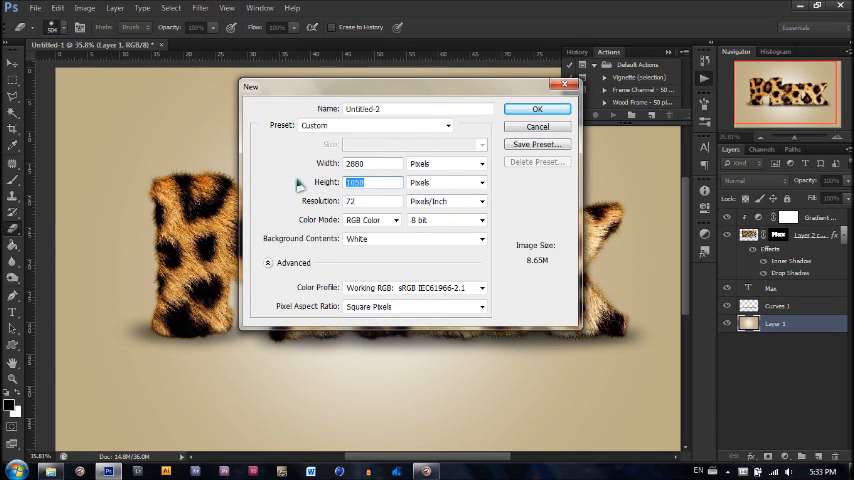
type("18")
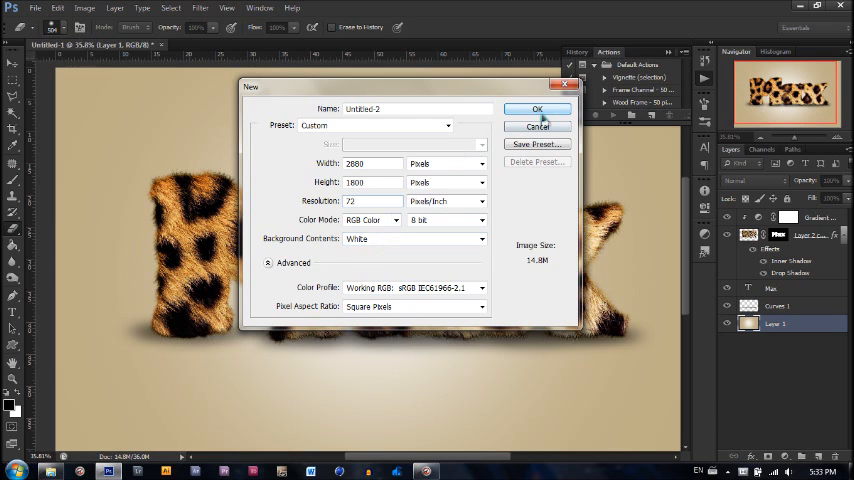
left_click(537, 109)
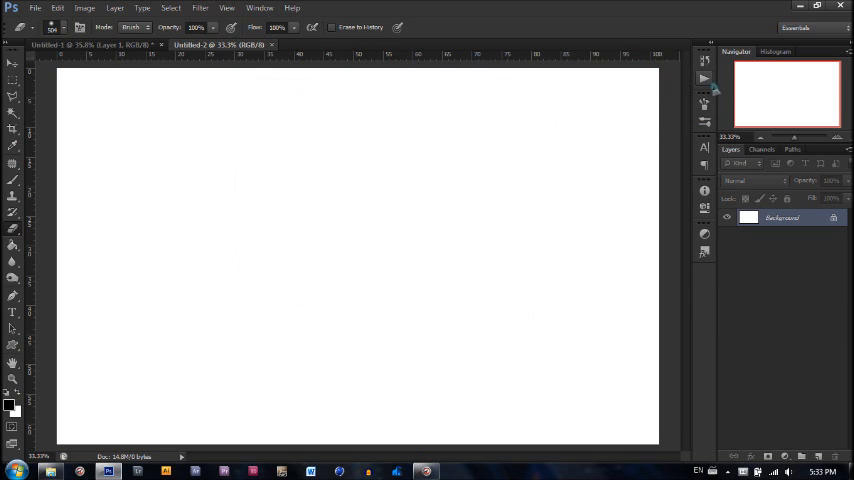
Type 'Max' in 878 pt black GillSans-UltraBold across the new page
left_click(13, 313)
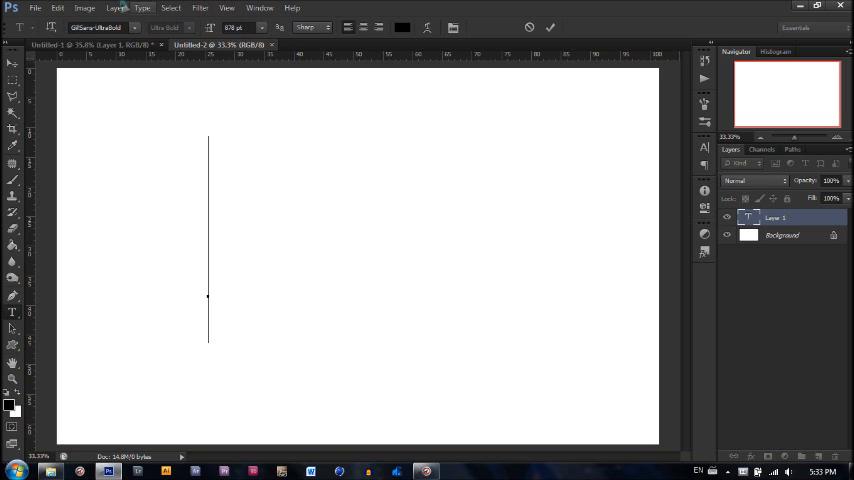
type("Ma")
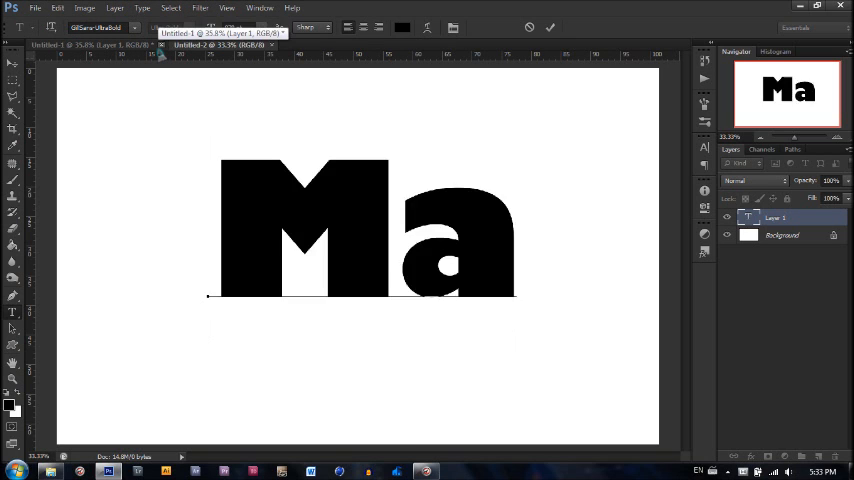
type("x")
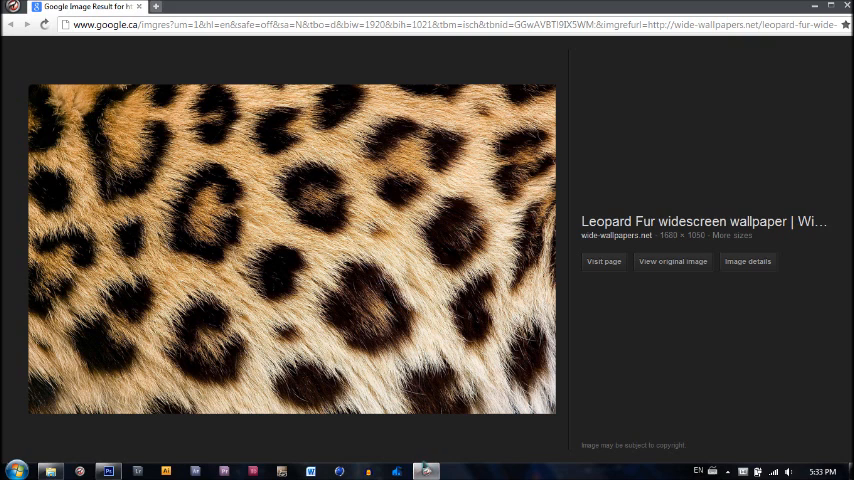
Open the full-size Leopard Fur widescreen wallpaper image in Chrome
left_click(107, 470)
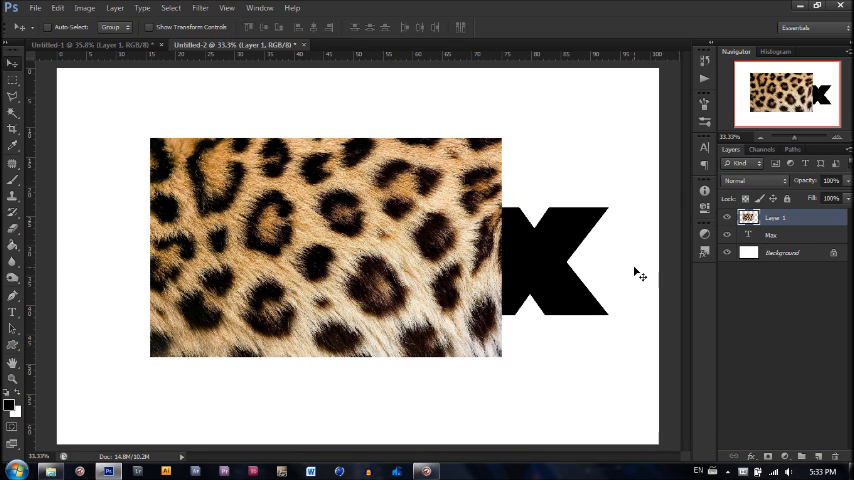
mouse_move(645, 250)
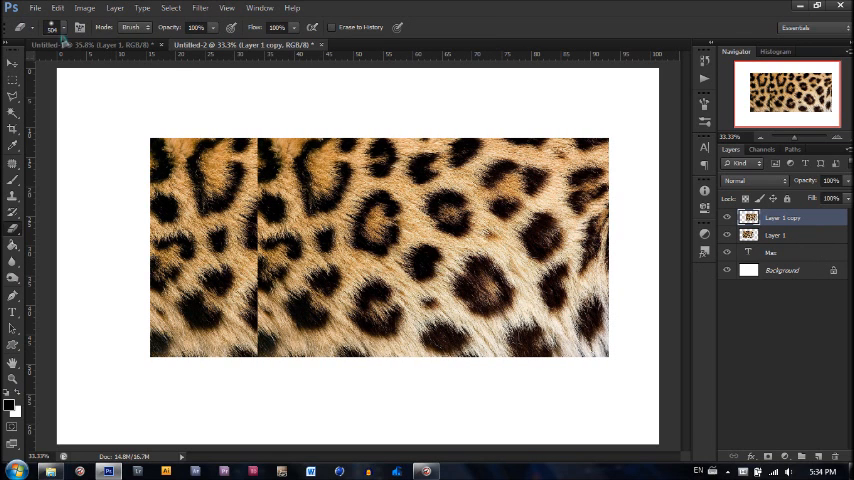
Erase the seam between the two fur copies and merge them into one layer
left_click(63, 27)
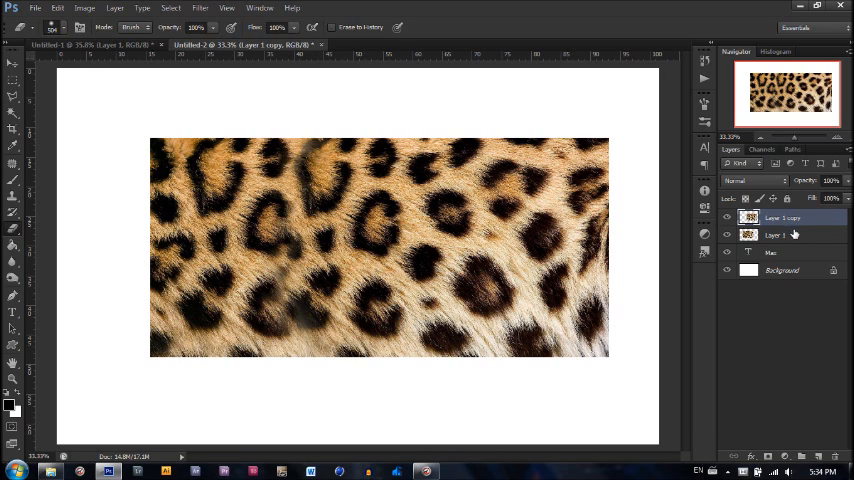
left_click(778, 235)
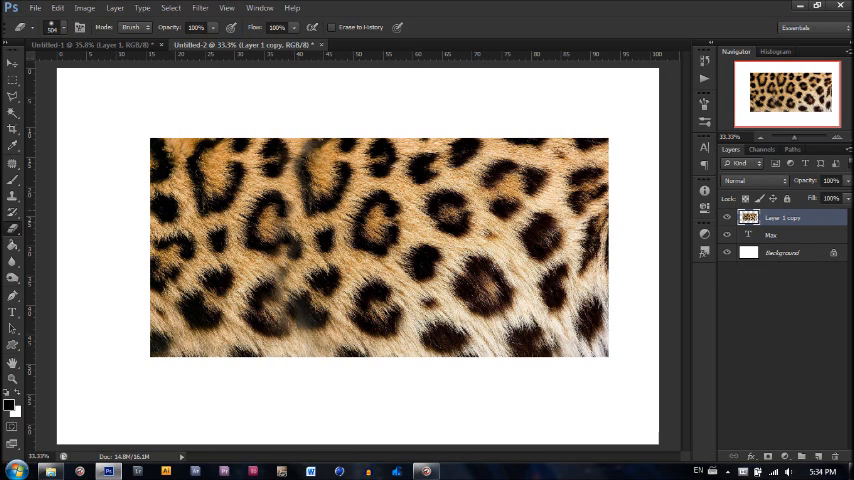
Mask the fur to the Max letters and load a grass brush with scattering and transfer
left_click(13, 64)
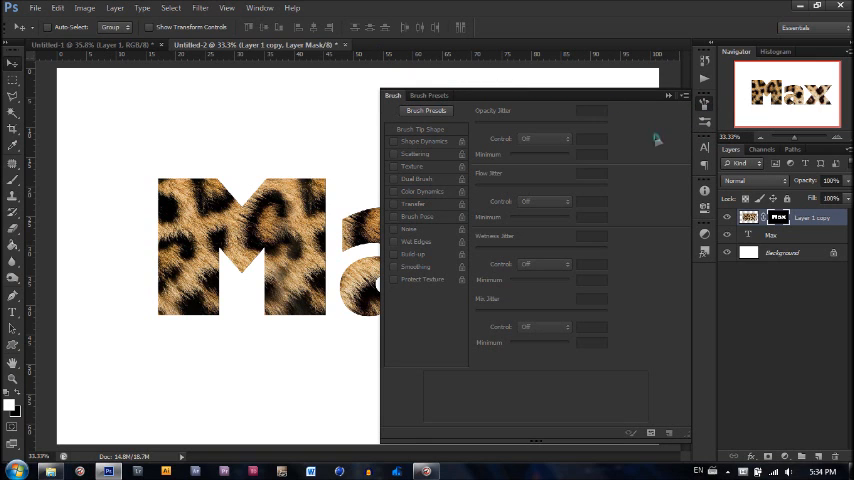
left_click(429, 95)
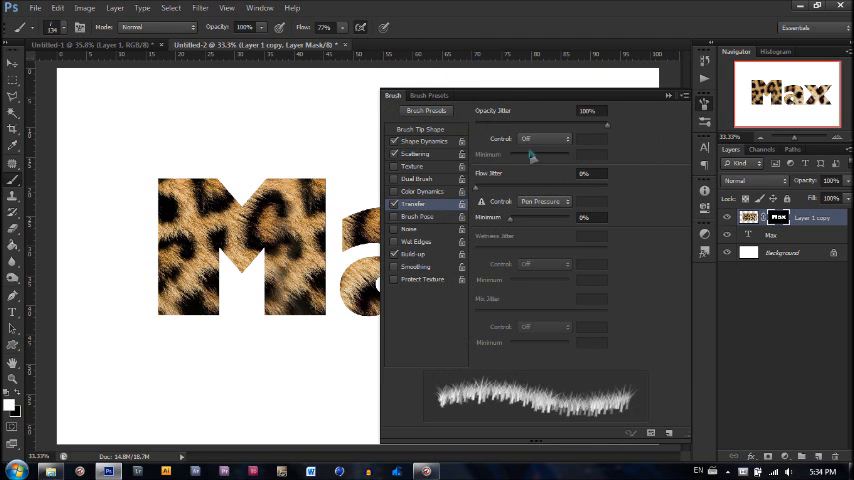
left_click(420, 129)
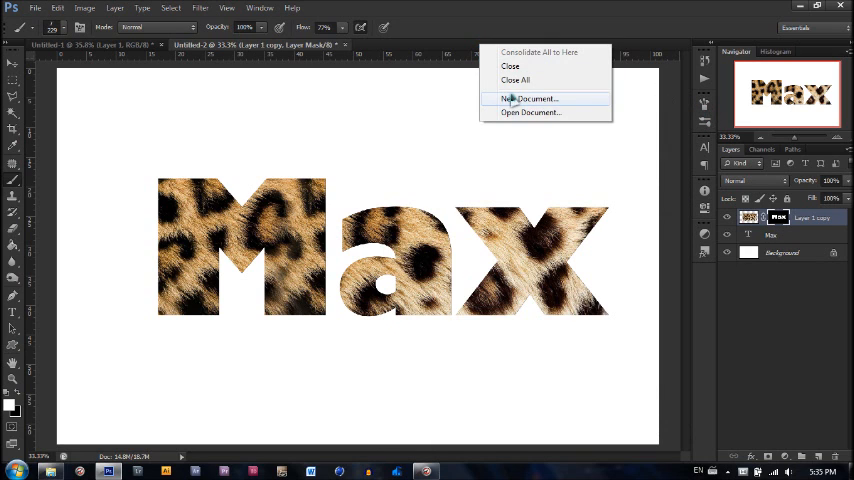
Make a small new document and replace its Background with one empty transparent layer
left_click(529, 98)
type("33")
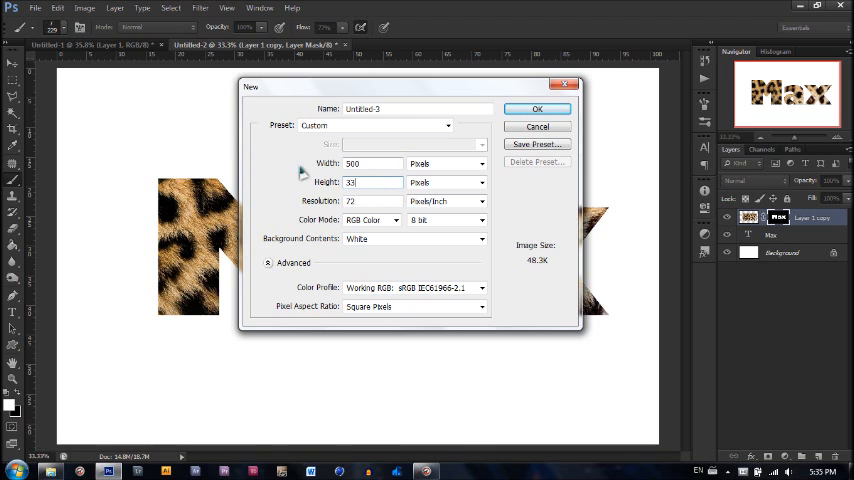
left_click(537, 108)
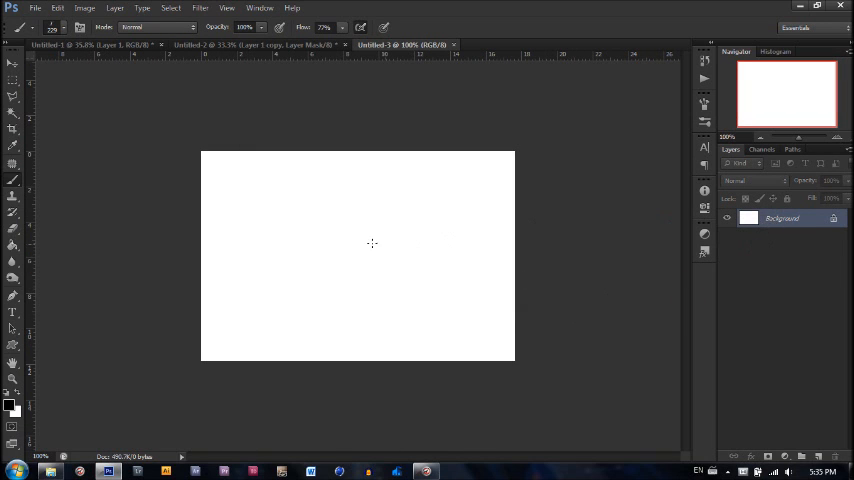
left_click(819, 456)
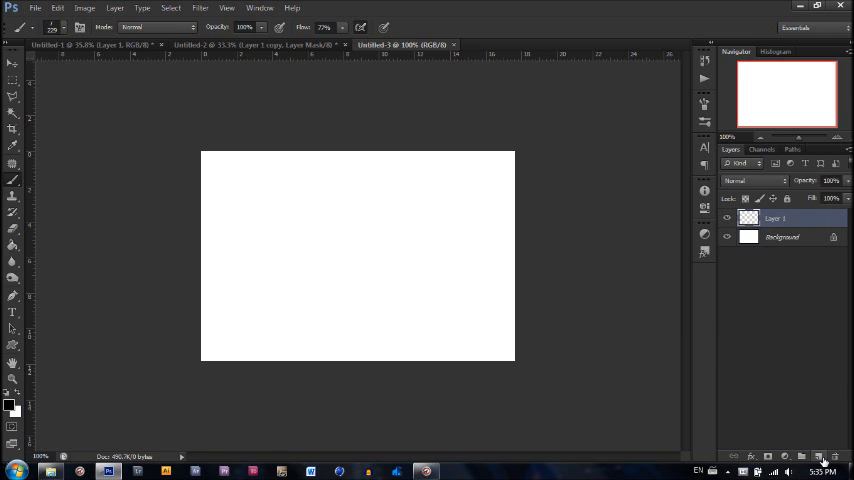
left_click(822, 456)
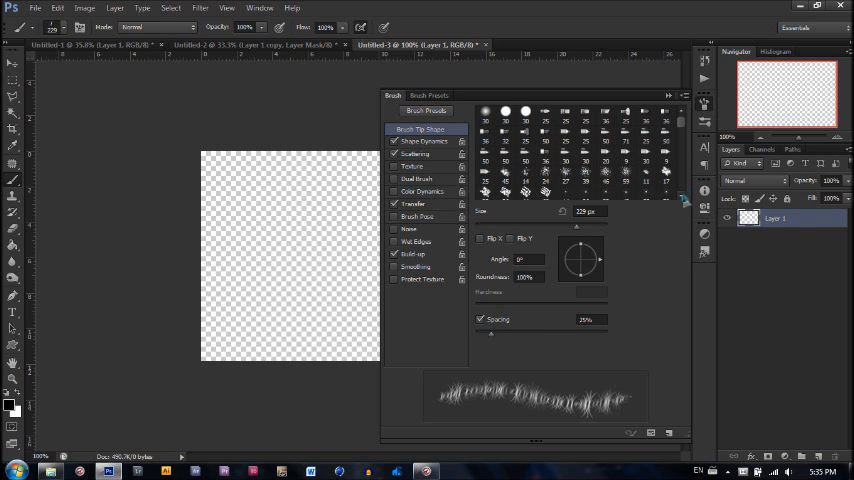
Select the grass blade brush tip in the Brush panel
scroll("down", 3)
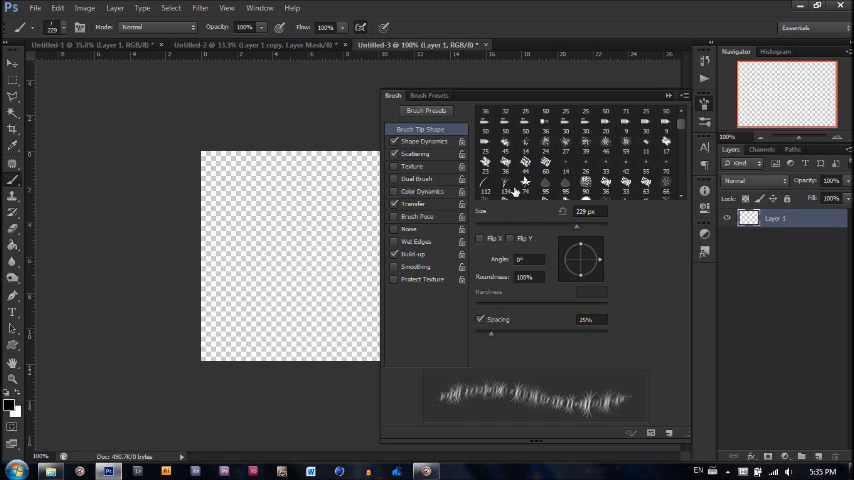
left_click(505, 188)
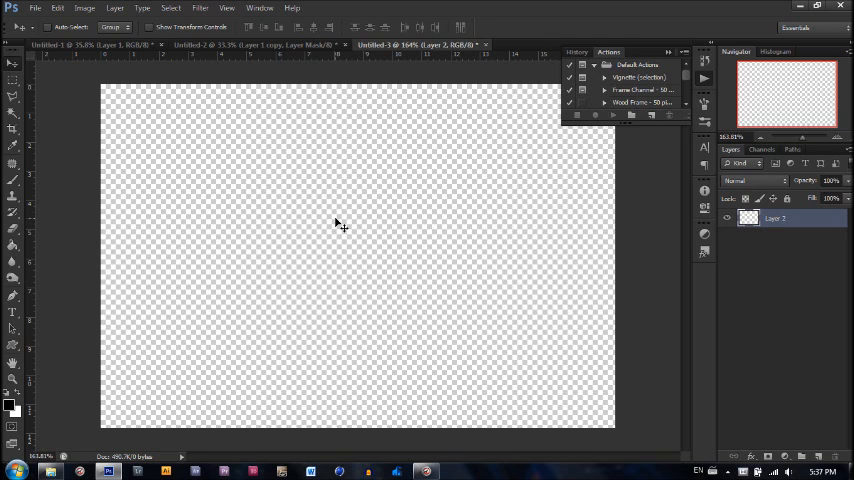
mouse_move(367, 198)
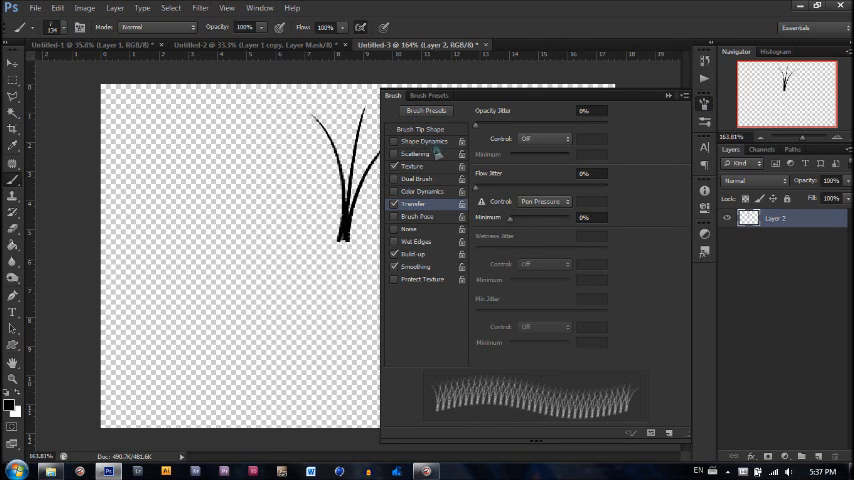
Close the Brush panel to continue painting the crossing hair strands
left_click(420, 129)
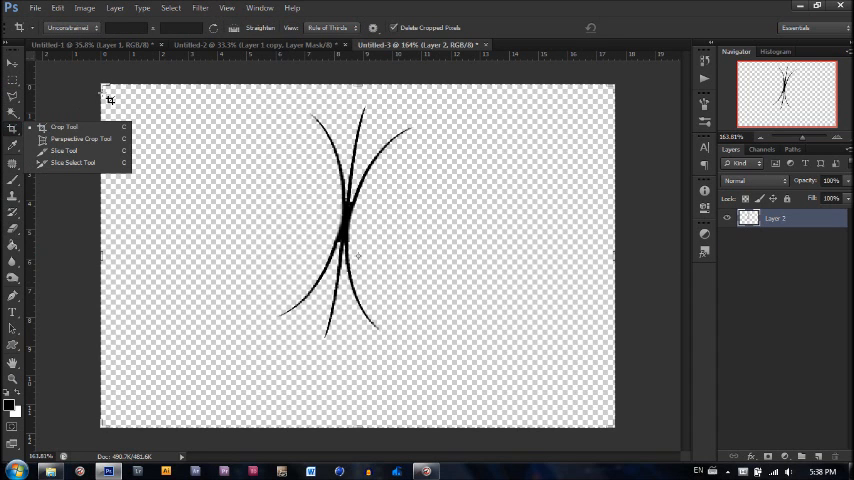
Crop the canvas to a narrow tall frame around the strand tuft
left_click(63, 127)
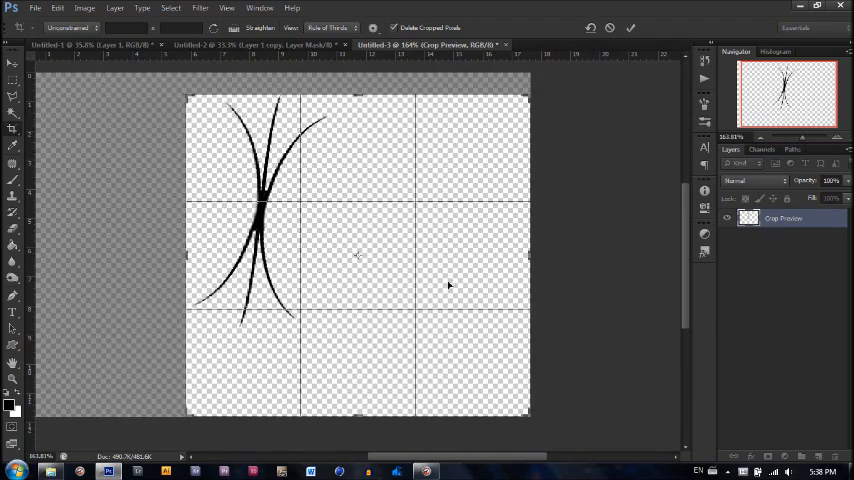
left_click_drag(530, 416, 422, 372)
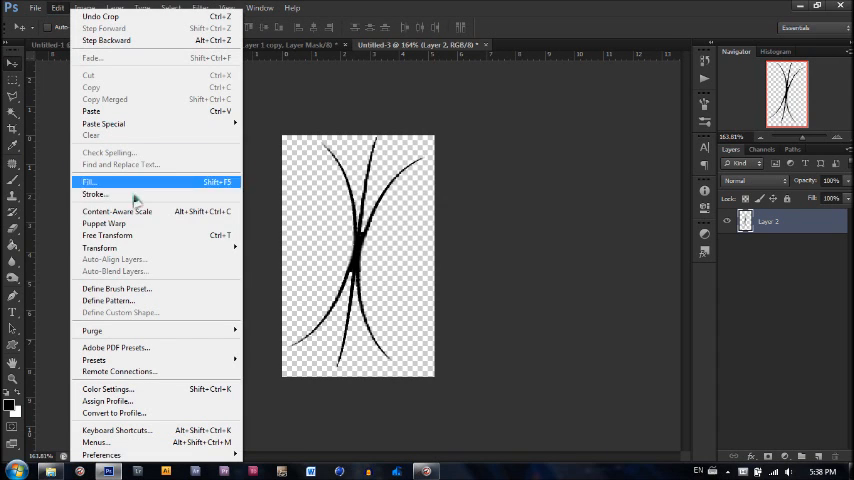
Define the hair strands as a new brush and close the strands document without saving
left_click(116, 288)
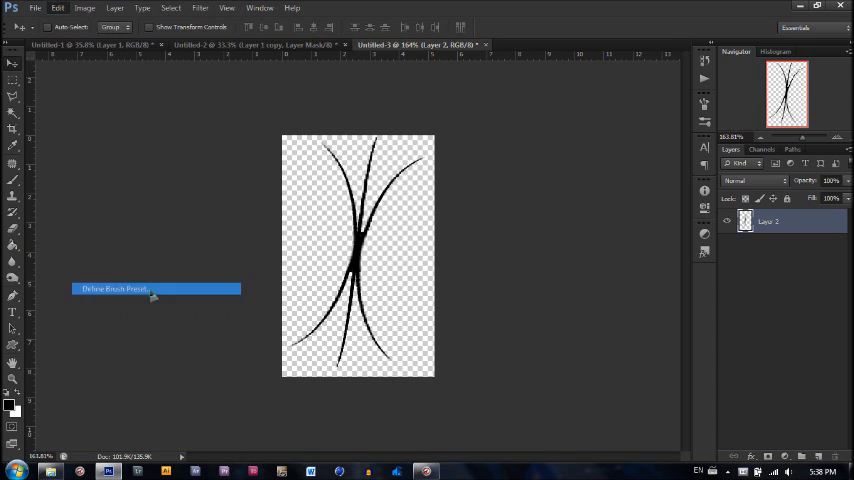
left_click(114, 288)
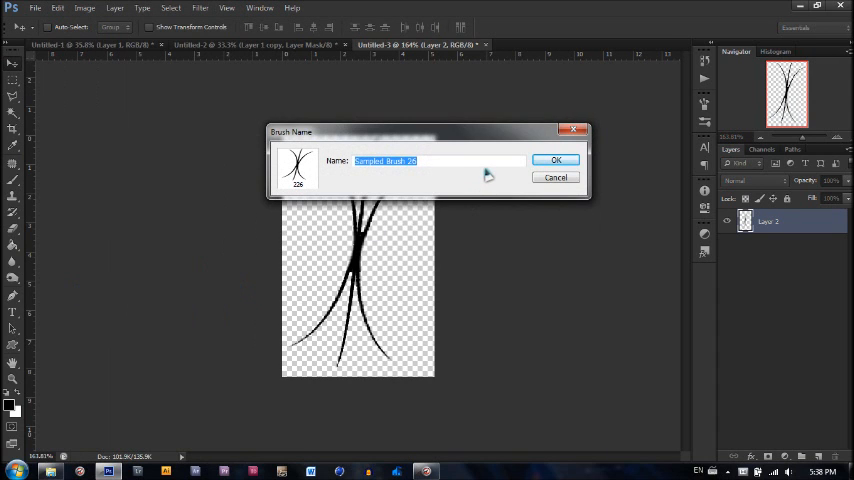
left_click(556, 160)
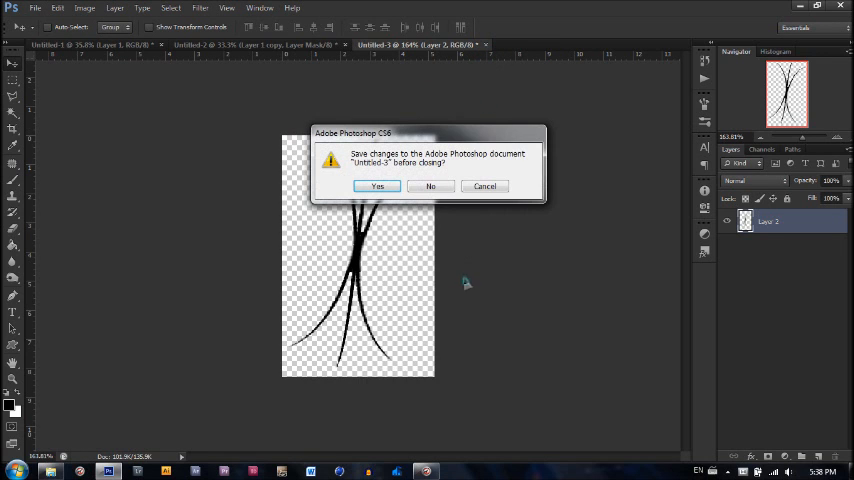
left_click(430, 186)
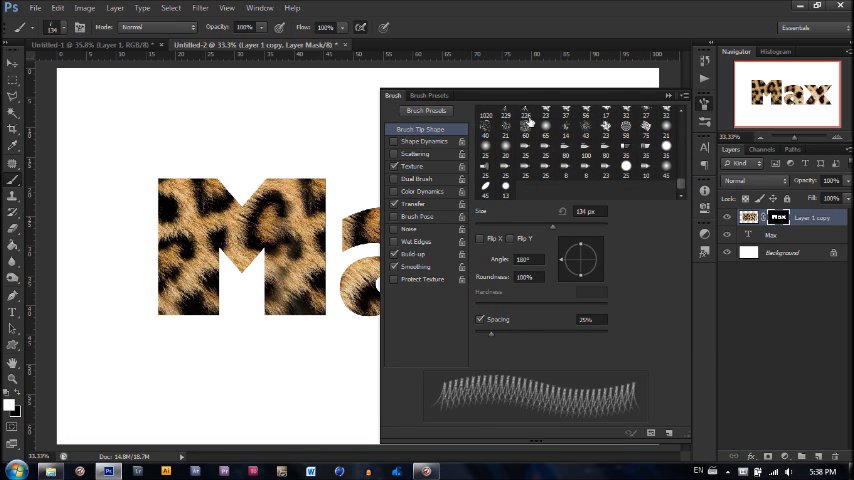
Select the strand brush: Roundness Jitter 47%, Scattering 33% count 3, Opacity Jitter 100%
left_click(525, 117)
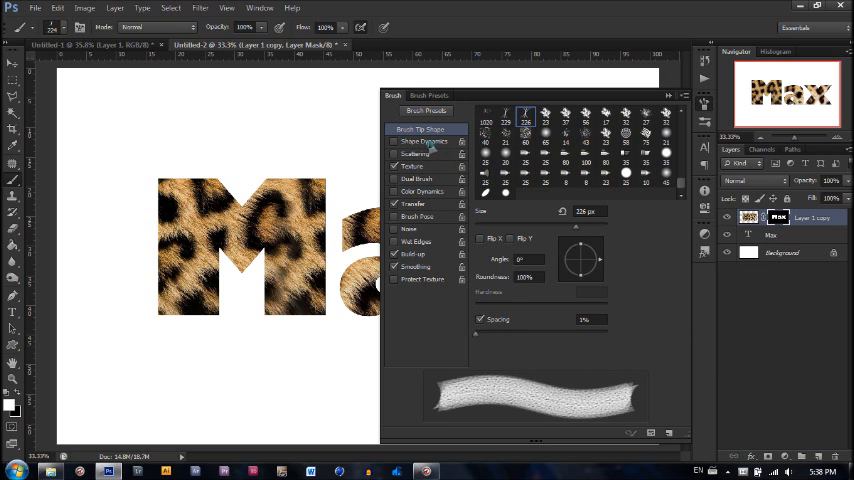
left_click(423, 141)
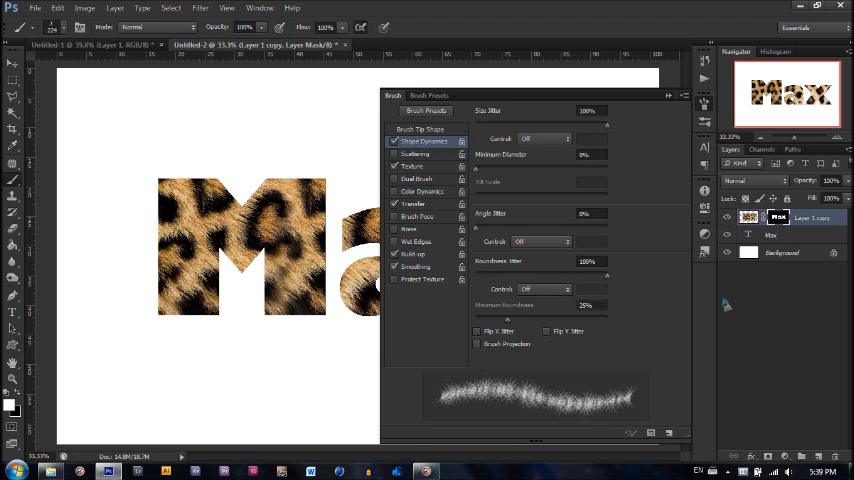
left_click_drag(605, 272, 535, 272)
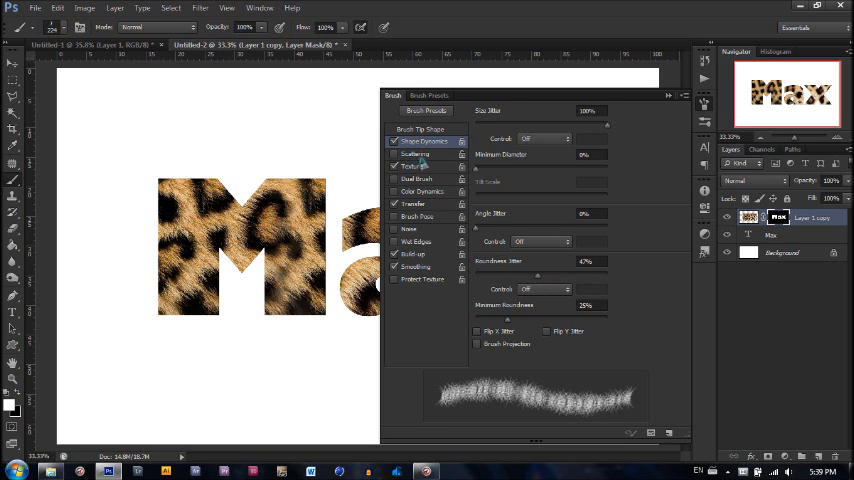
left_click(415, 154)
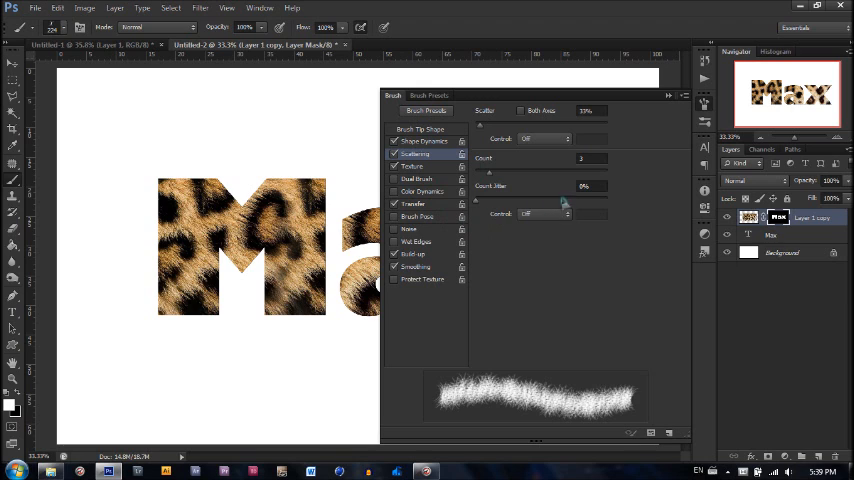
left_click(413, 203)
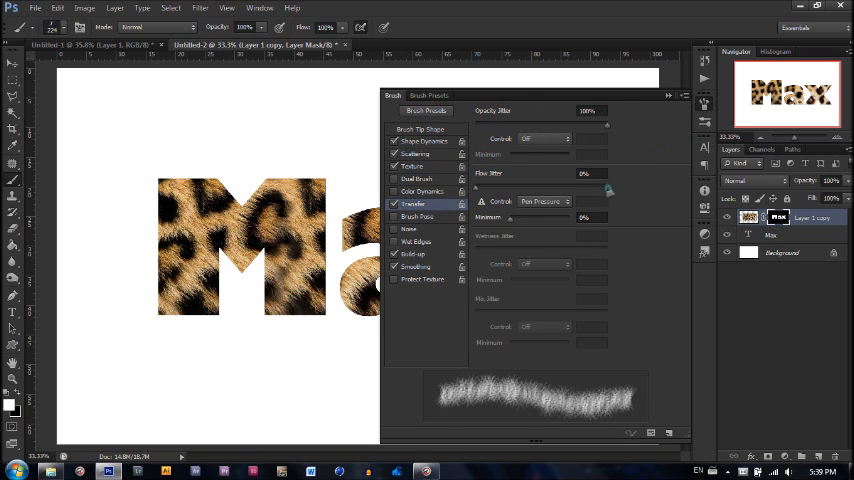
mouse_move(540, 225)
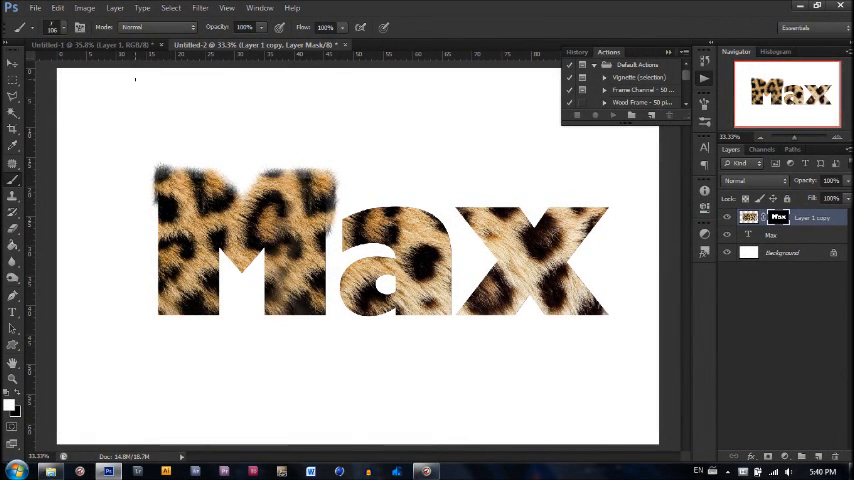
Paint white fur strokes on the mask along the edges of M, a and x
left_click(52, 27)
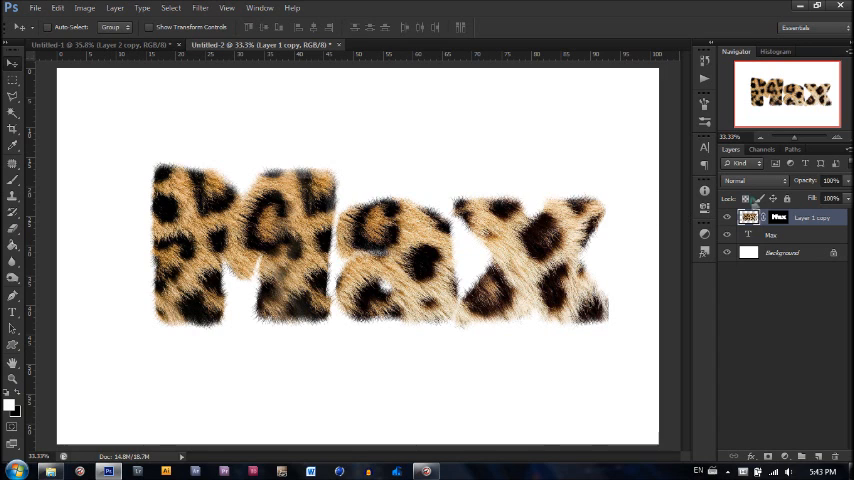
Paste the copied inner and drop shadow style onto the Layer 1 copy layer
right_click(790, 217)
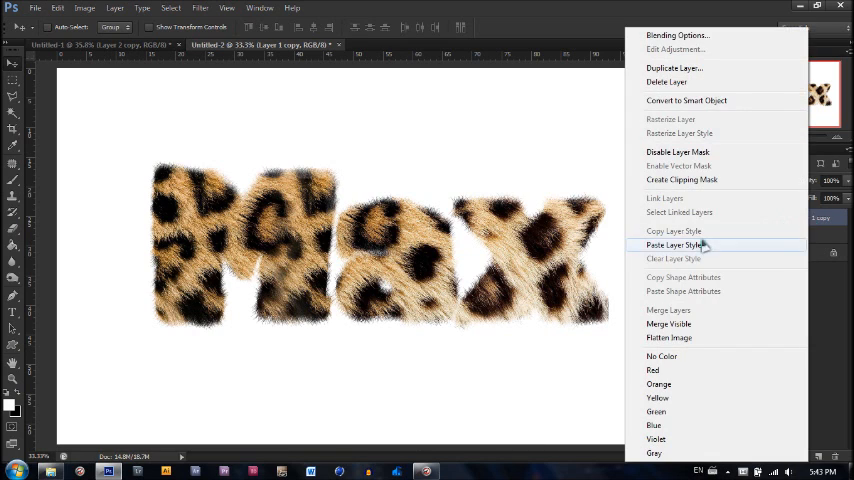
left_click(674, 245)
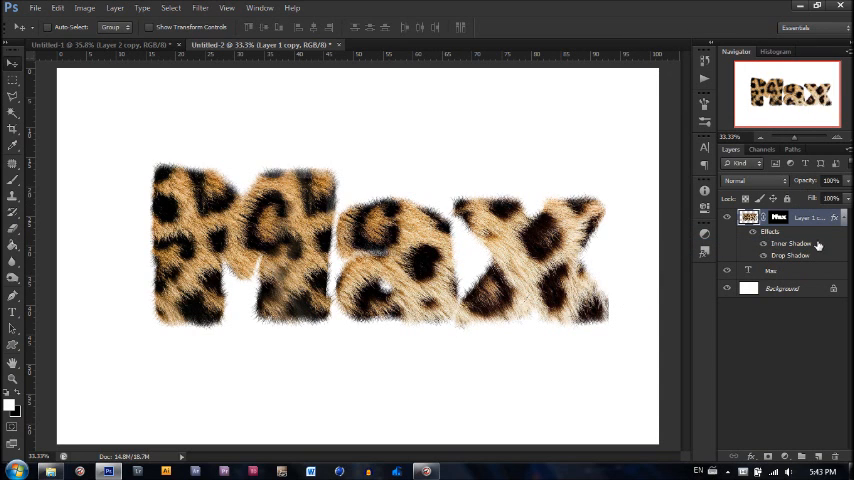
double_click(791, 243)
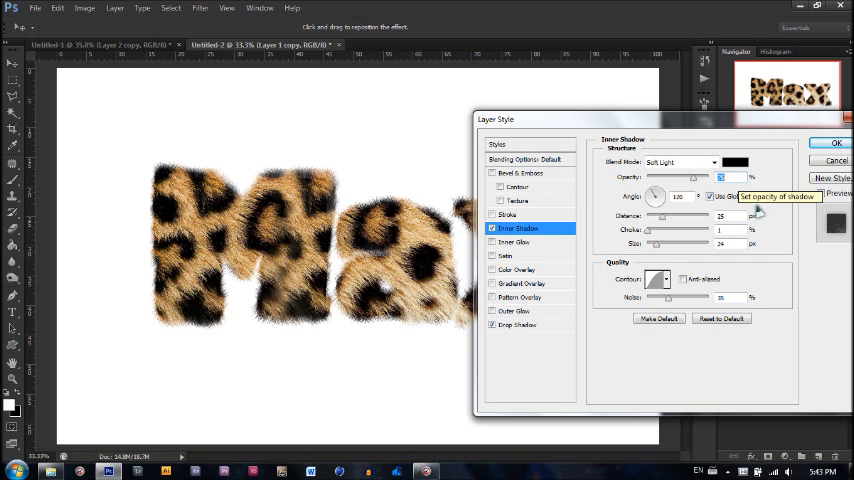
mouse_move(732, 232)
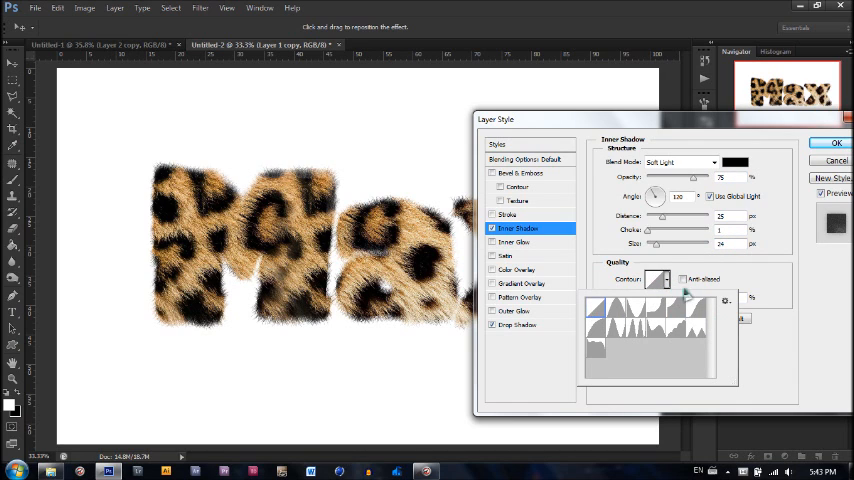
Inner shadow: Soft Light, 75% opacity, 25 px distance, 24 px size, 35% noise, custom contour
left_click(655, 279)
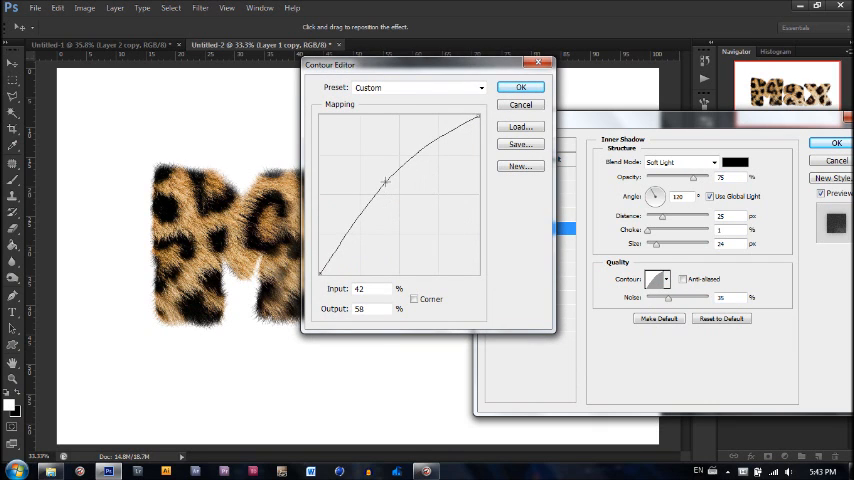
left_click(520, 86)
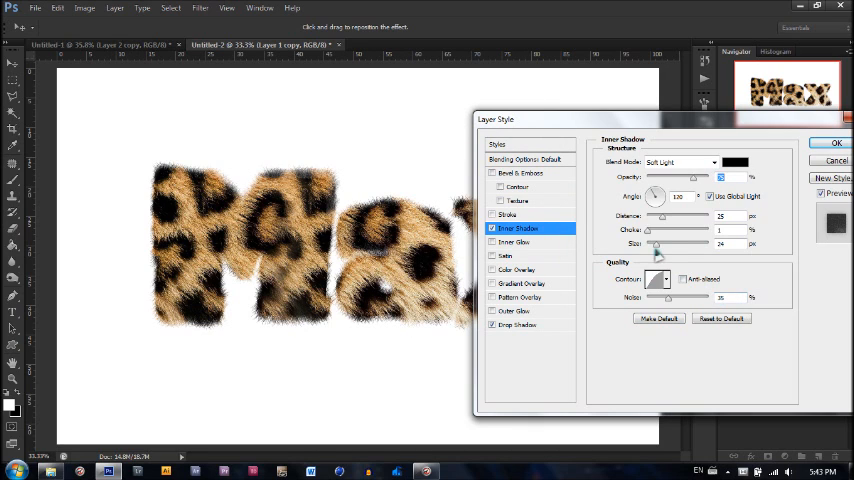
mouse_move(658, 243)
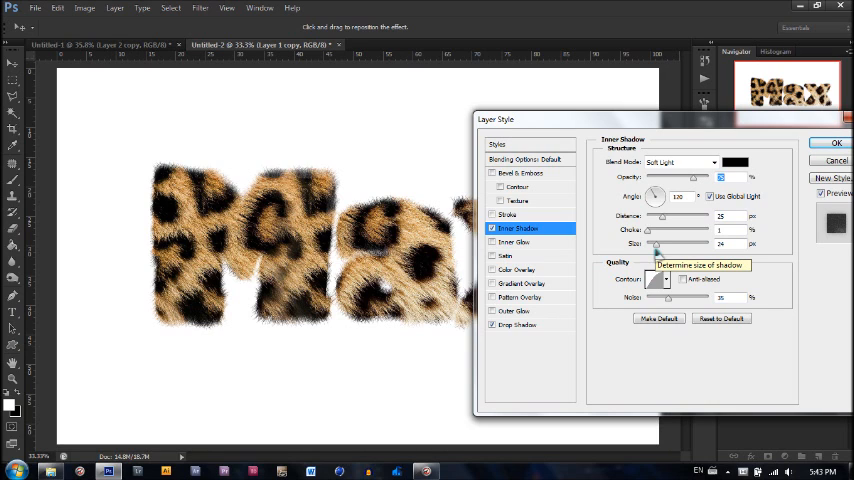
mouse_move(587, 340)
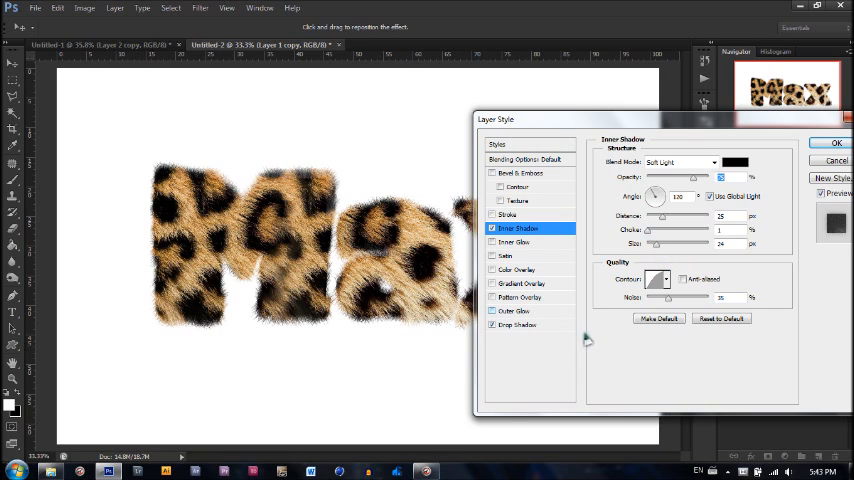
left_click(517, 325)
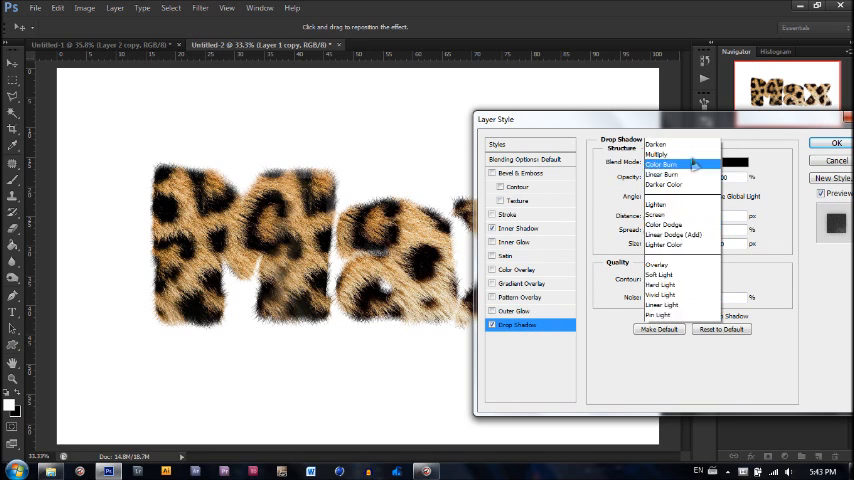
Set the drop shadow to Color Burn, 100% opacity, 0 px distance, 10 px size, 5% noise
left_click(662, 164)
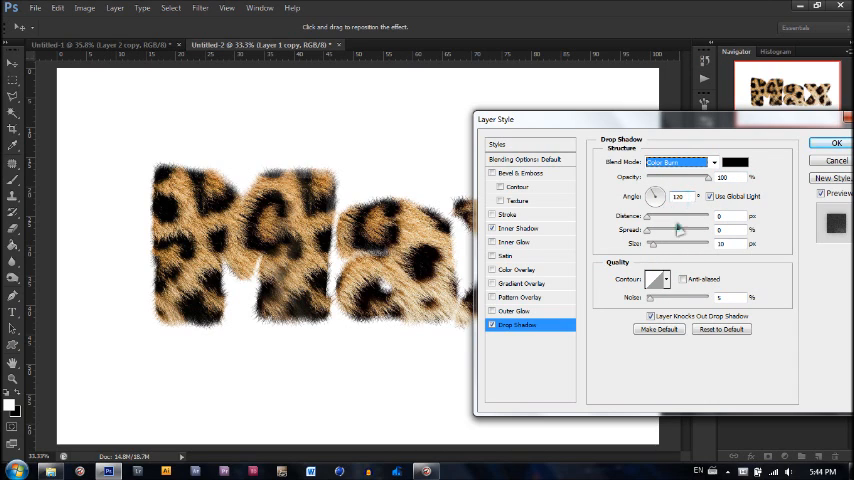
mouse_move(760, 240)
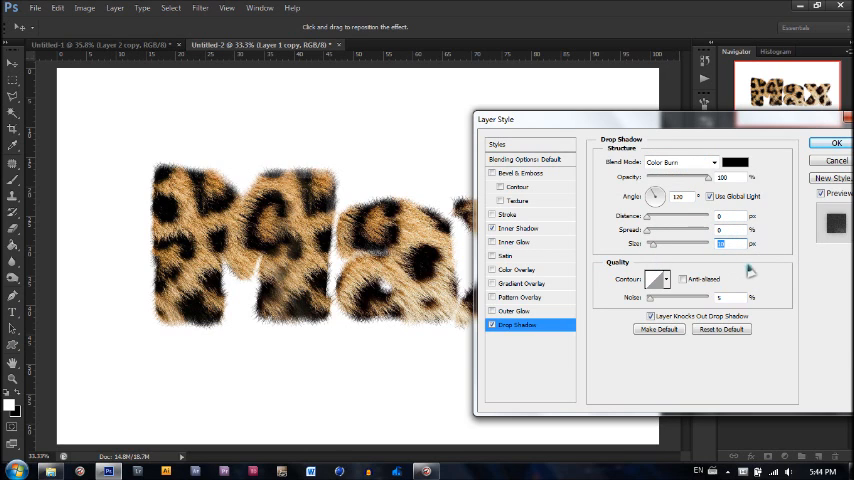
mouse_move(730, 310)
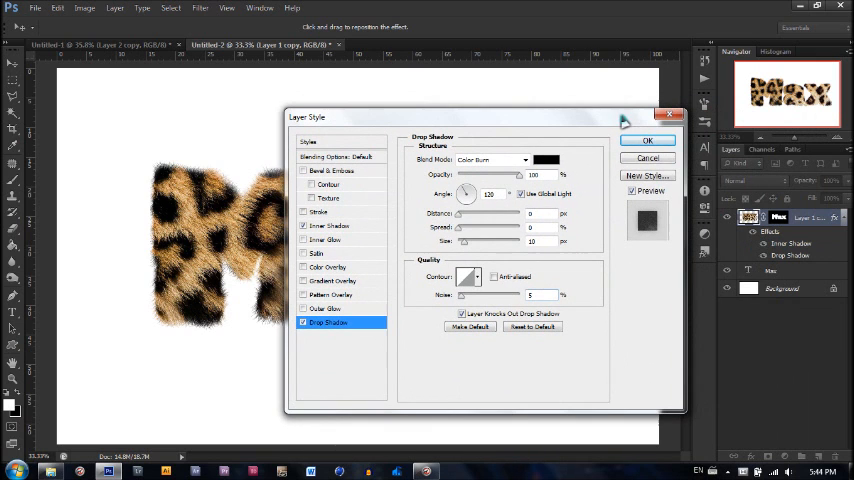
left_click(647, 140)
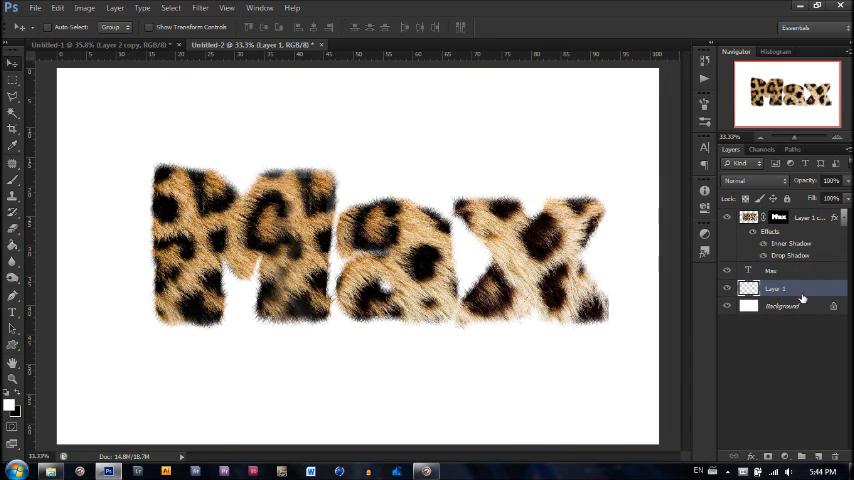
On Layer 1, paint a black shadow under the letters with a soft round brush
left_click(775, 271)
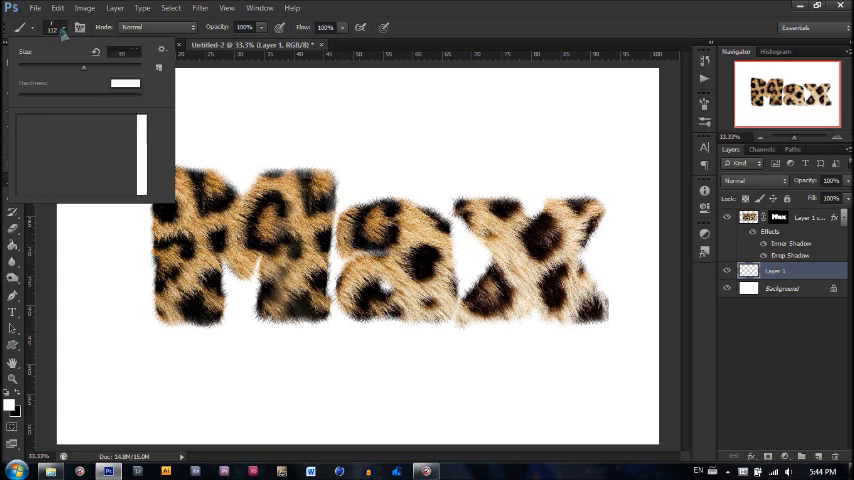
left_click(62, 51)
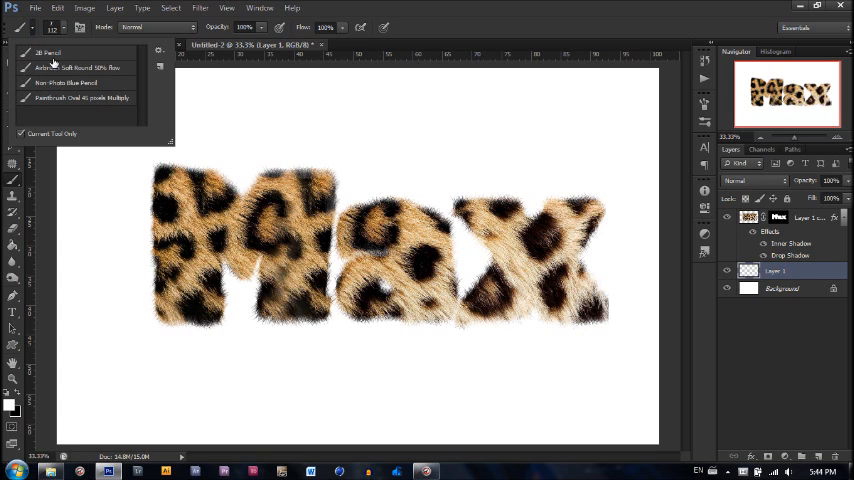
left_click(75, 67)
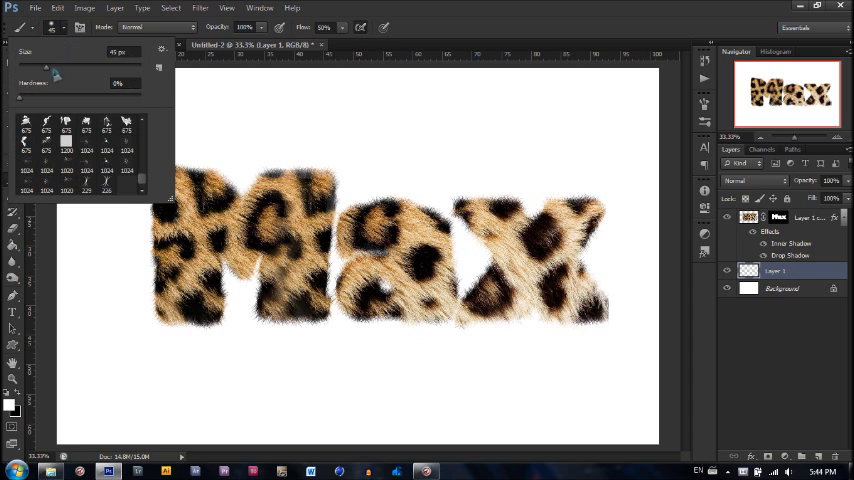
triple_click(120, 51)
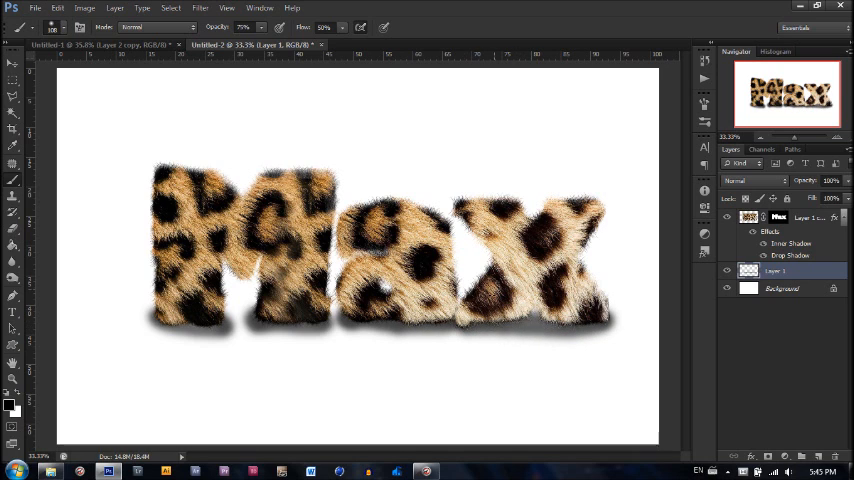
Apply Gaussian Blur to the painted ground shadow to soften its edges
left_click(200, 8)
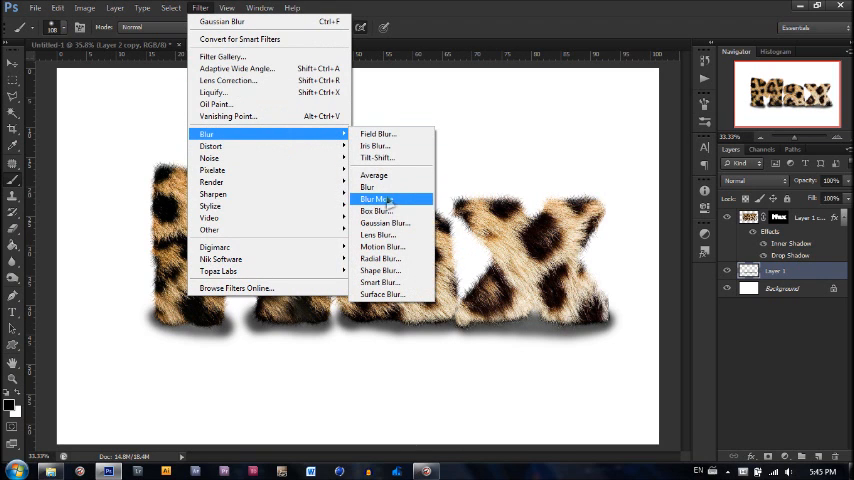
left_click(385, 222)
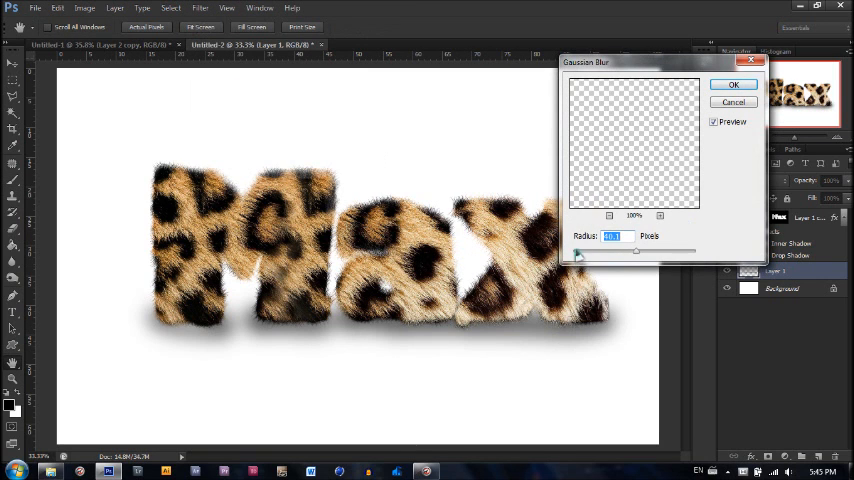
mouse_move(692, 137)
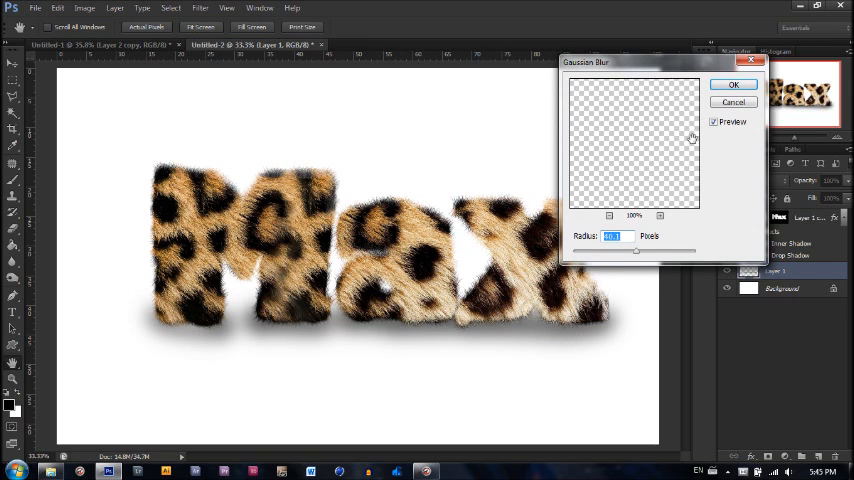
left_click(733, 84)
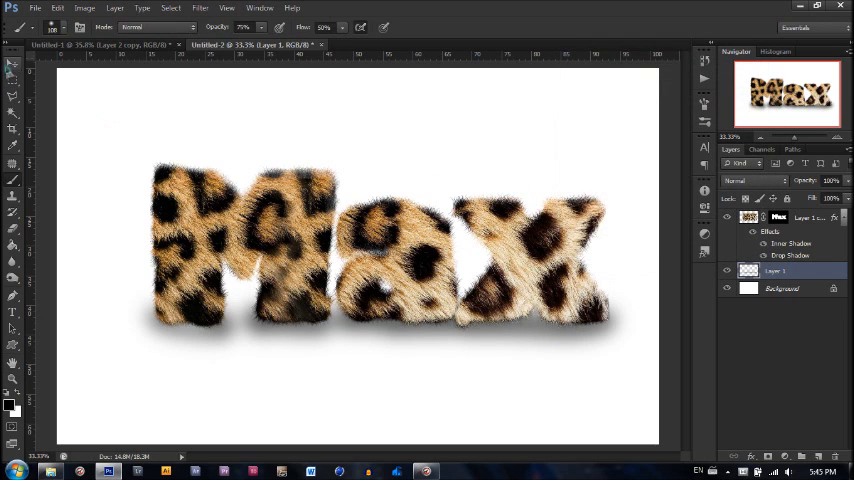
left_click(13, 64)
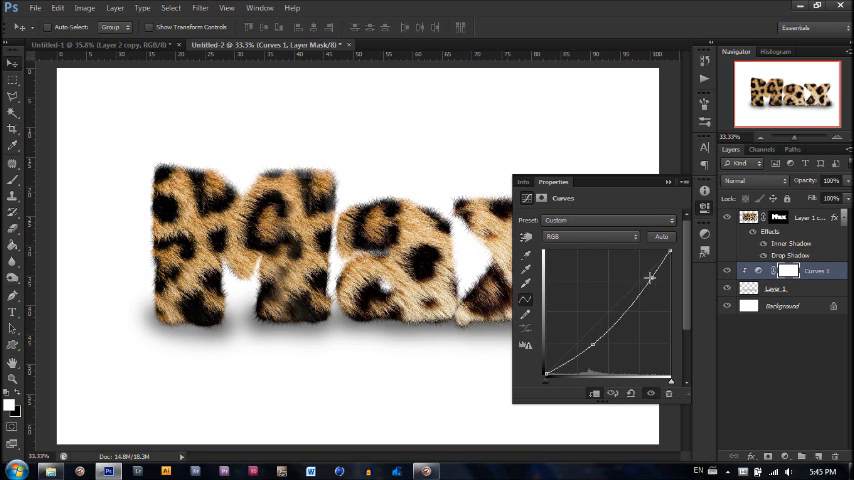
Drag the Curves 1 points into a steeper S-curve for a darker, crisper shadow
left_click_drag(635, 290, 635, 270)
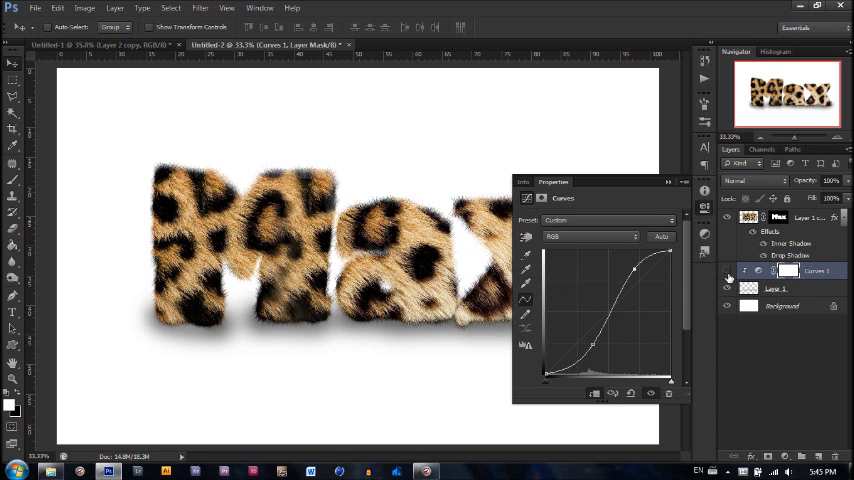
left_click(668, 182)
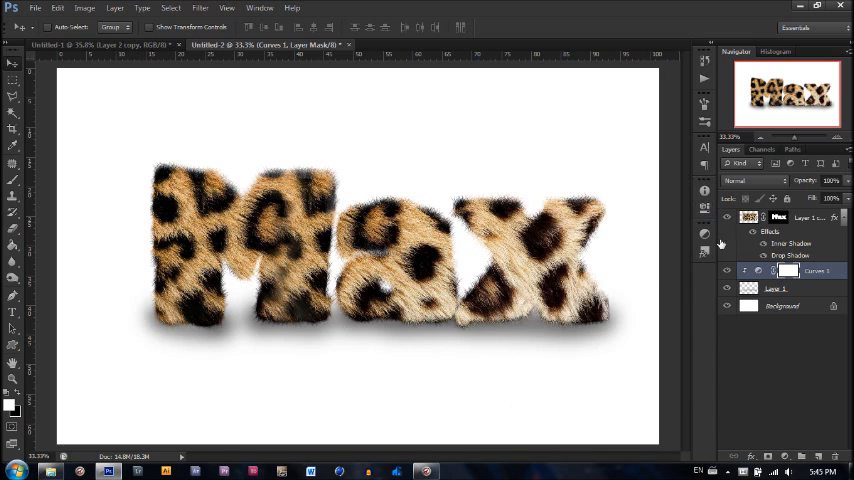
mouse_move(720, 275)
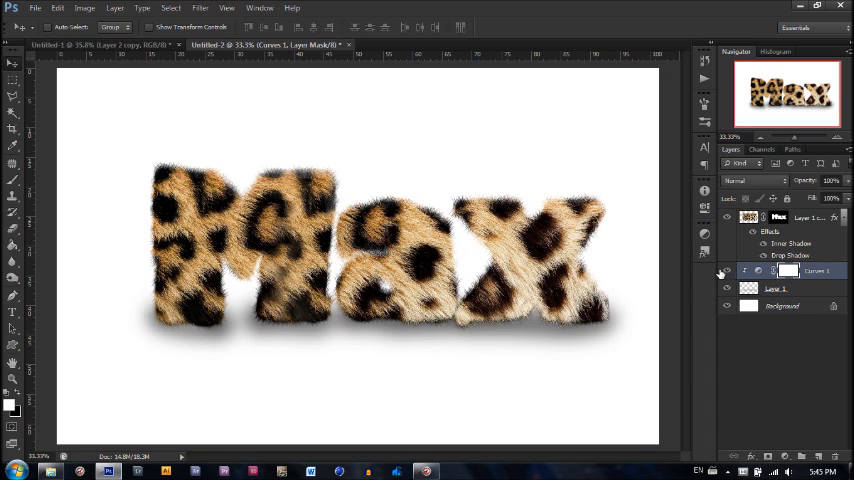
left_click(727, 271)
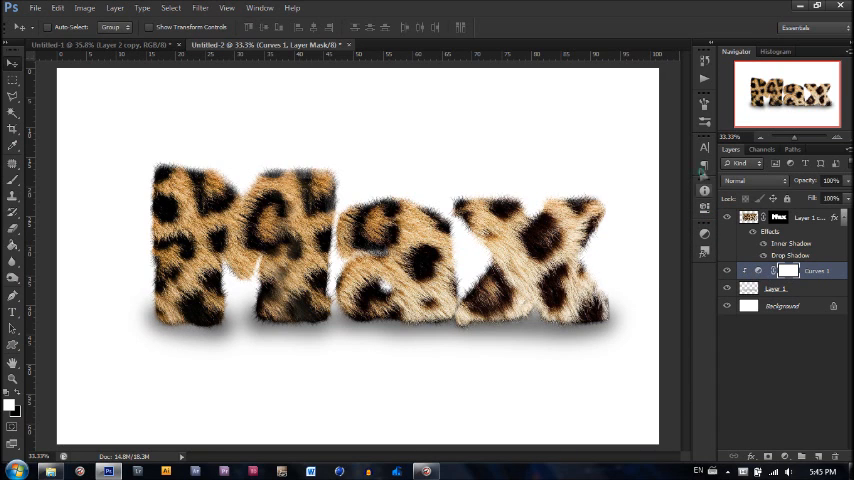
double_click(789, 271)
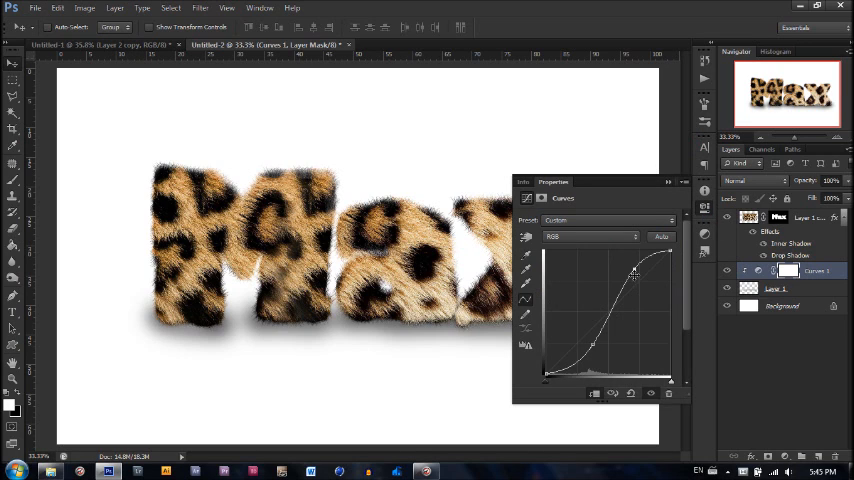
left_click_drag(633, 270, 620, 260)
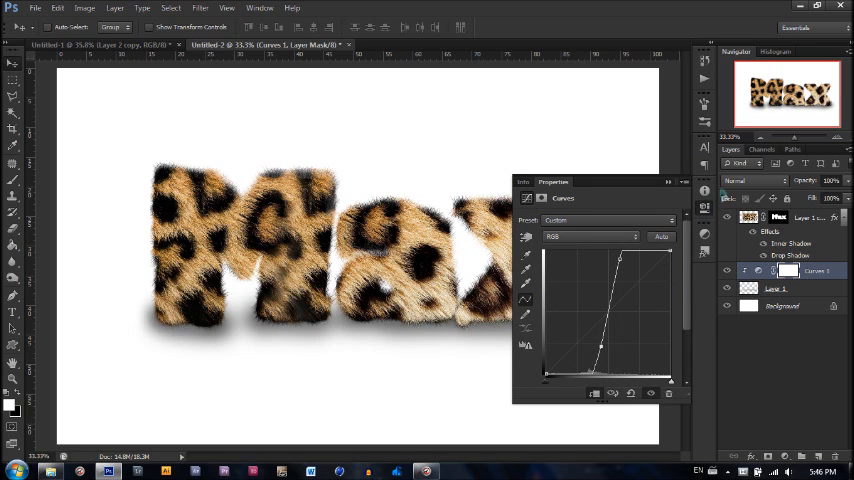
left_click(668, 182)
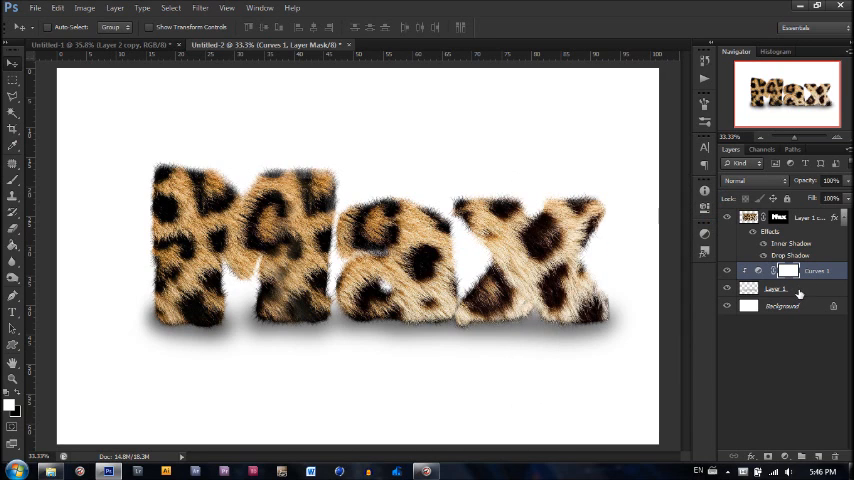
Merge Curves 1 down into Layer 1 with Ctrl+E and set its opacity to 91%
left_click(776, 288)
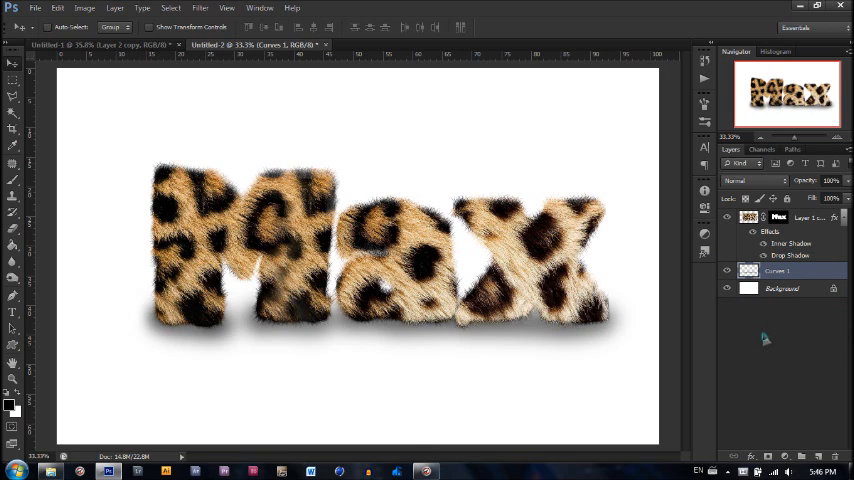
left_click(833, 180)
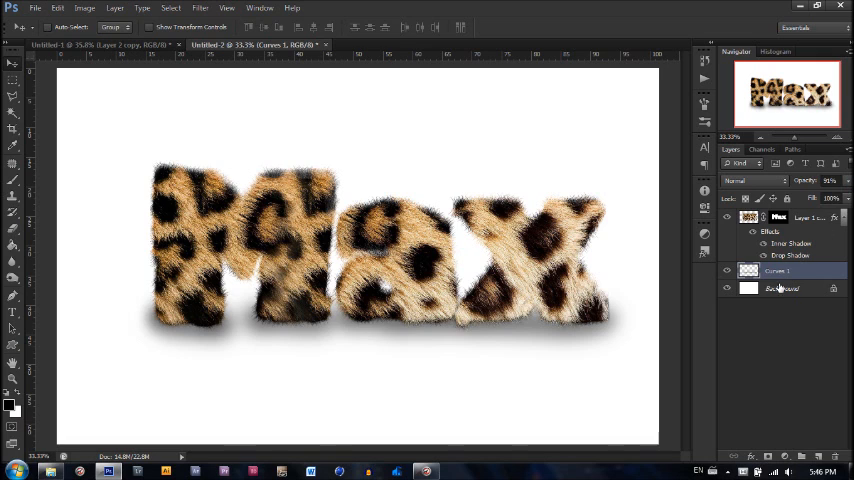
Fill the Background with tan #bfae87 and paint a large soft white glow
left_click(782, 289)
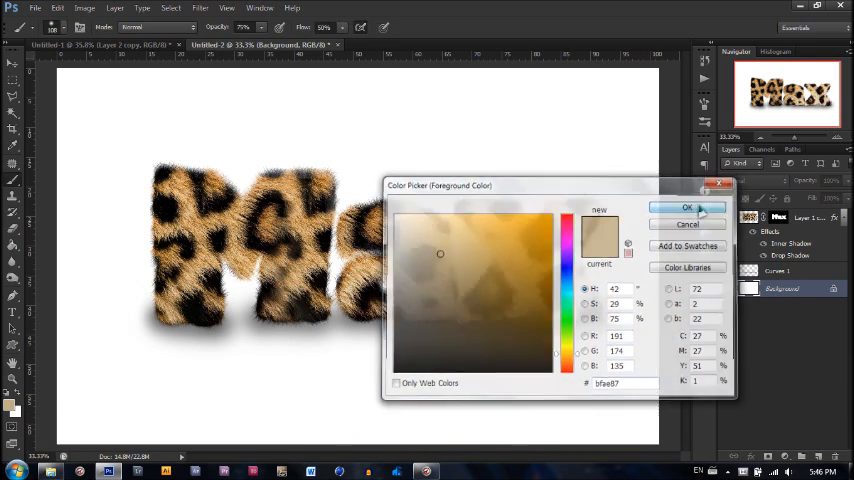
left_click(687, 208)
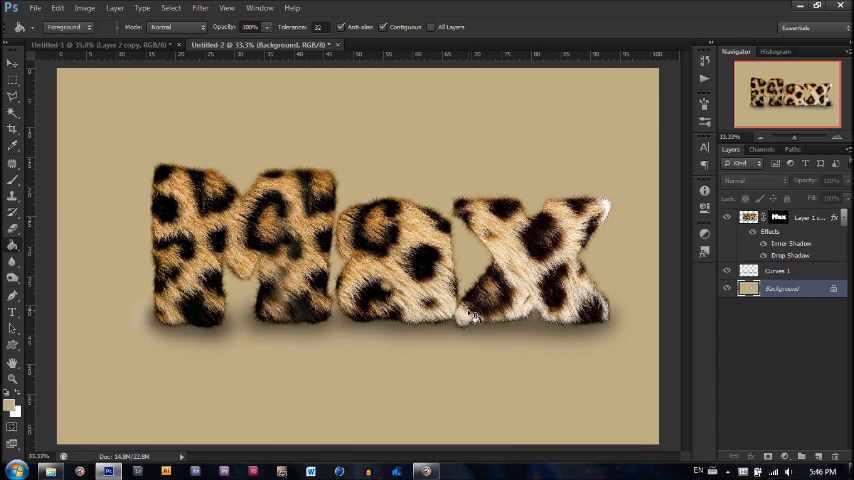
mouse_move(505, 315)
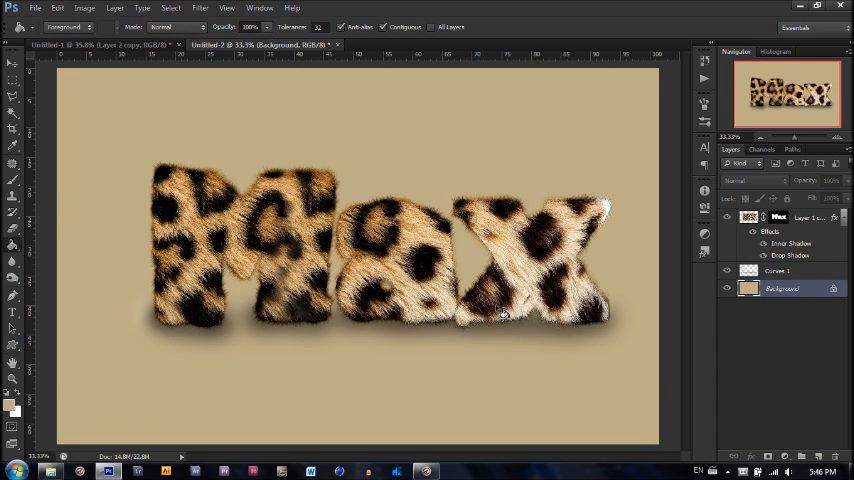
mouse_move(615, 213)
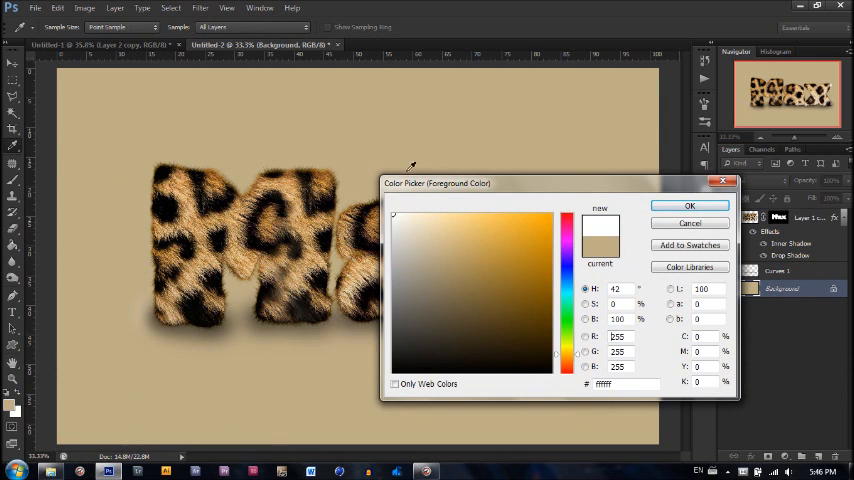
left_click(689, 205)
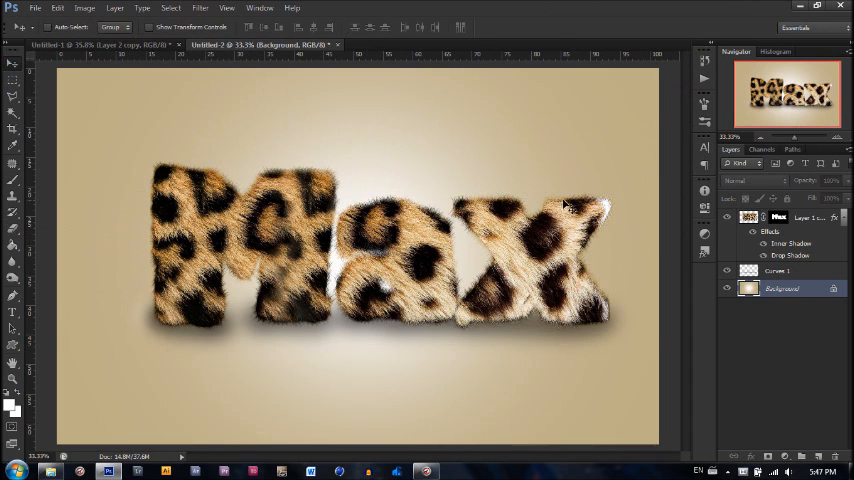
mouse_move(615, 224)
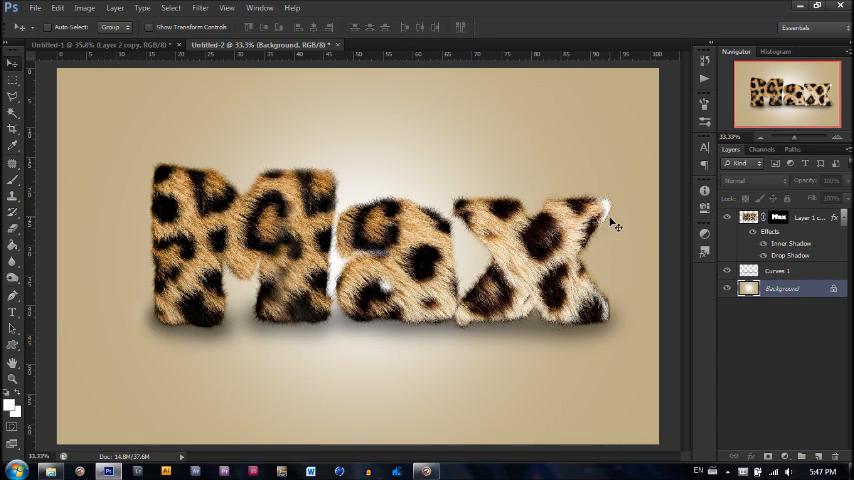
mouse_move(622, 244)
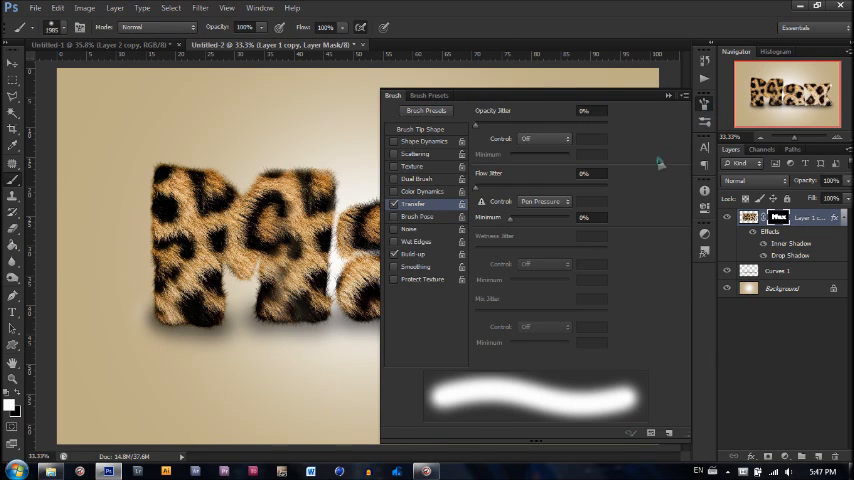
Load the 226 px hair-strand fur brush preset for painting the mask
left_click(429, 95)
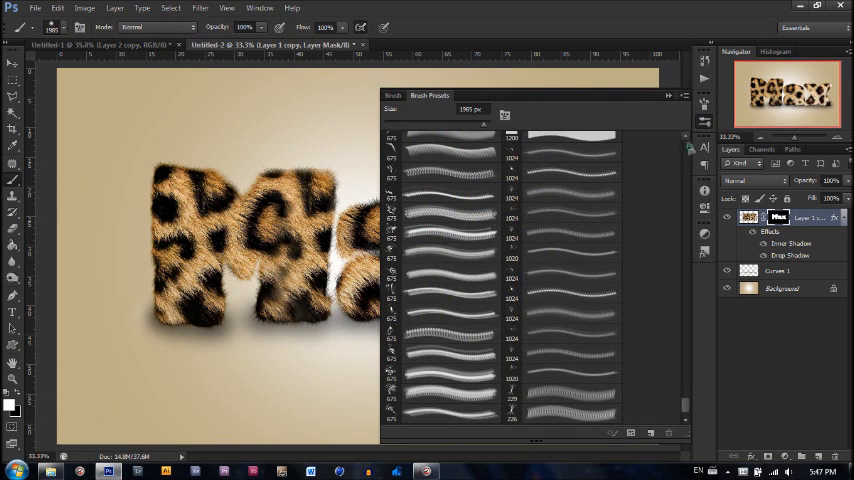
mouse_move(675, 167)
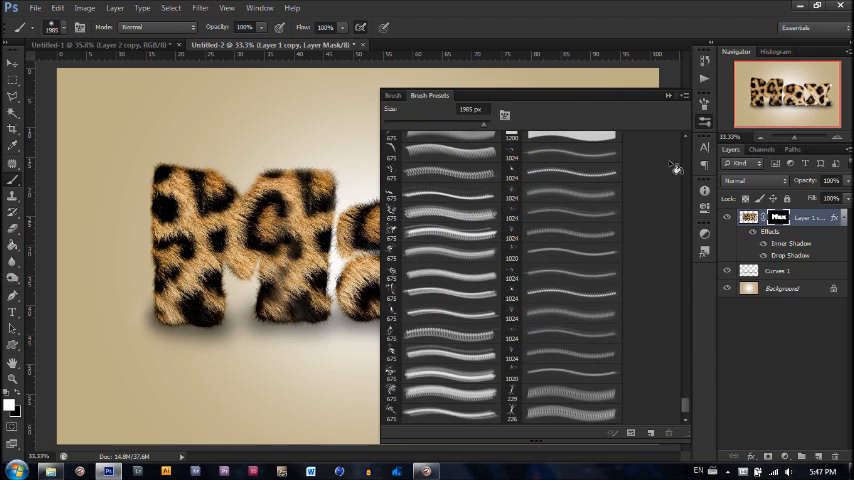
left_click(560, 412)
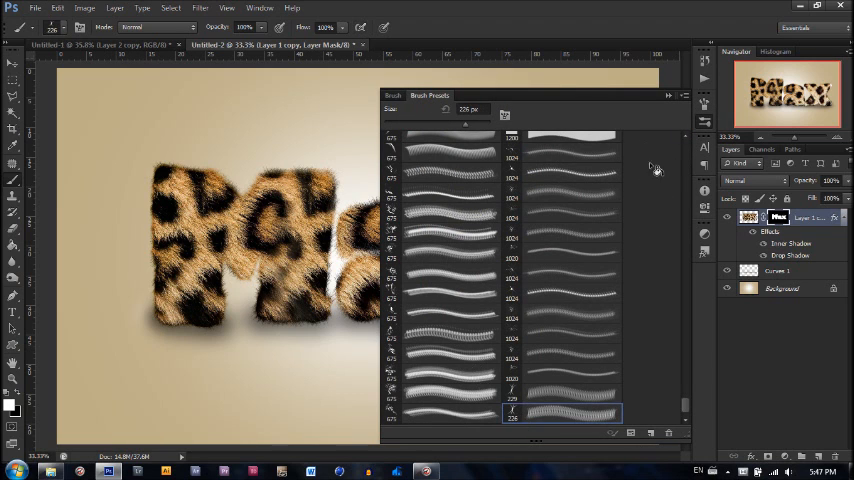
left_click(669, 95)
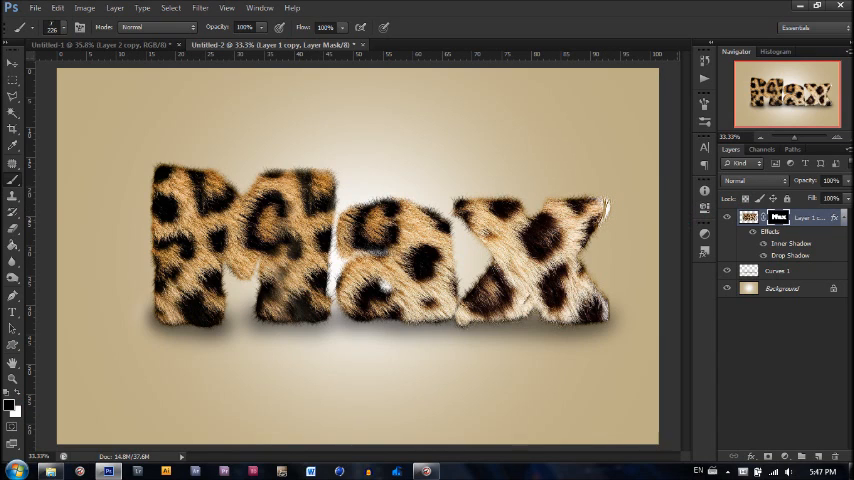
Free-transform Layer 1 copy, widening the Max letters about 15 px to the right
left_click(783, 288)
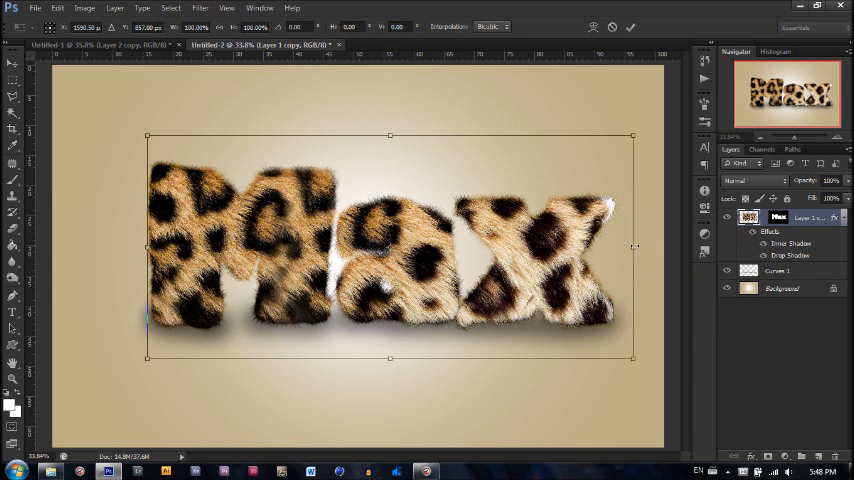
left_click_drag(634, 246, 649, 246)
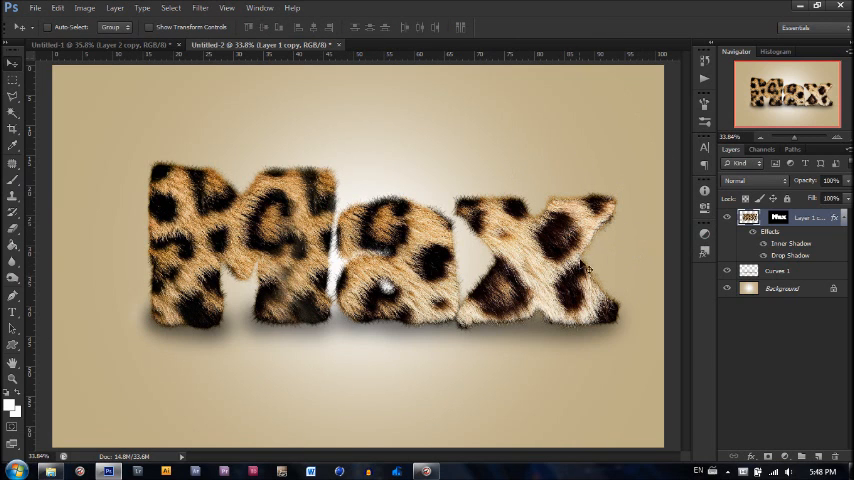
mouse_move(528, 253)
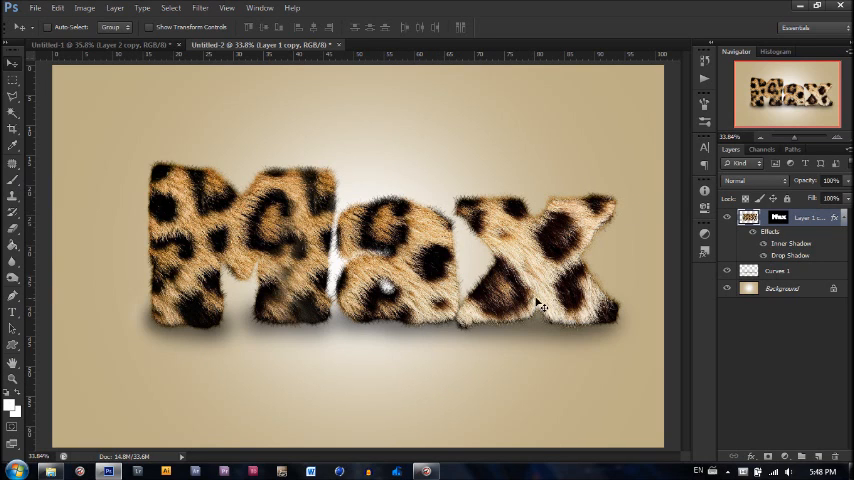
mouse_move(528, 330)
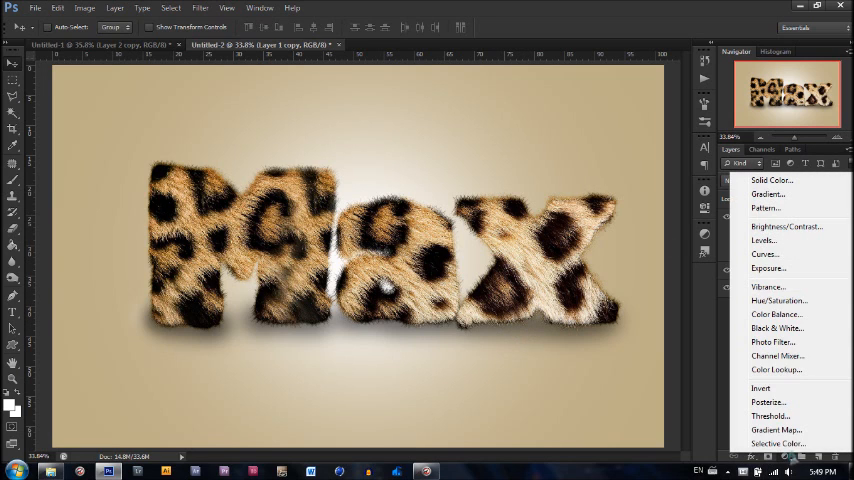
Add a Violet, Orange Gradient Map adjustment layer in Soft Light blend mode
left_click(776, 430)
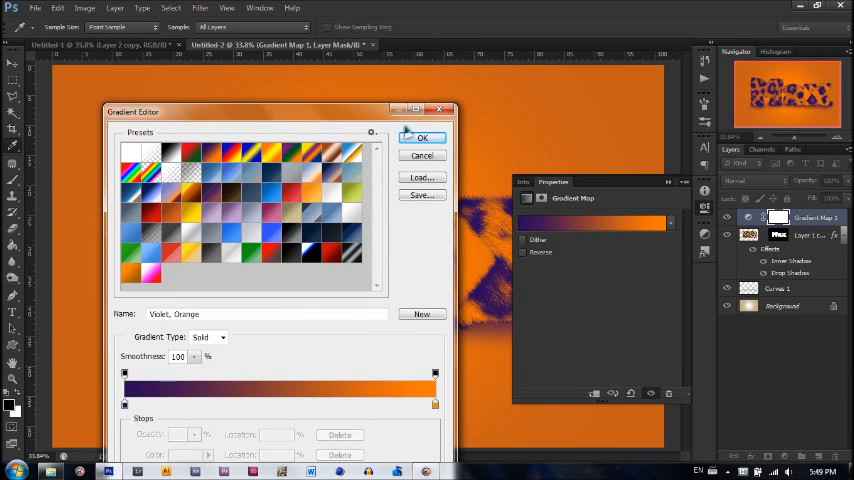
left_click(420, 137)
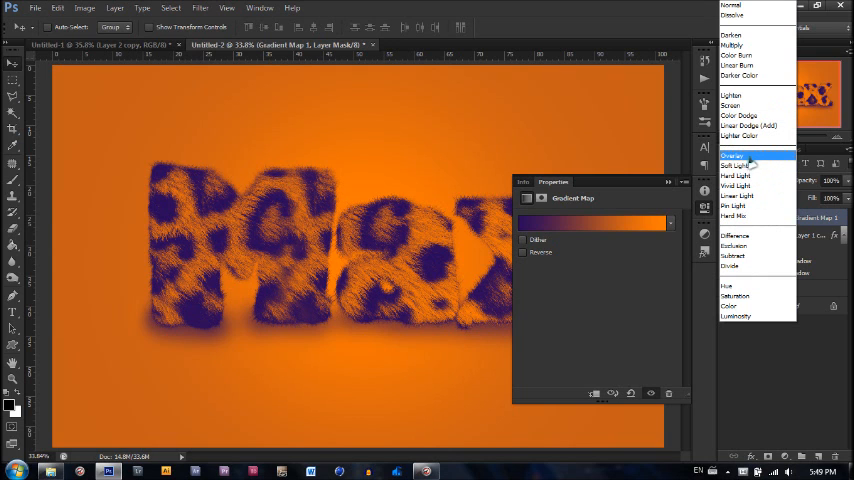
left_click(737, 164)
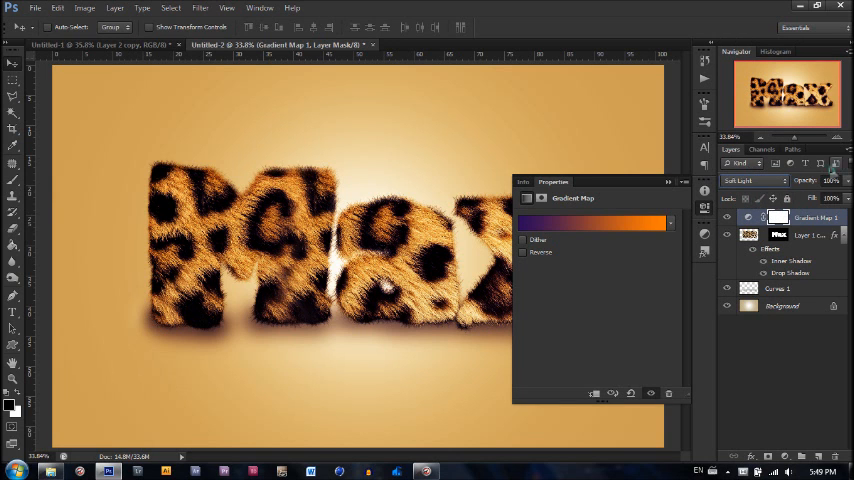